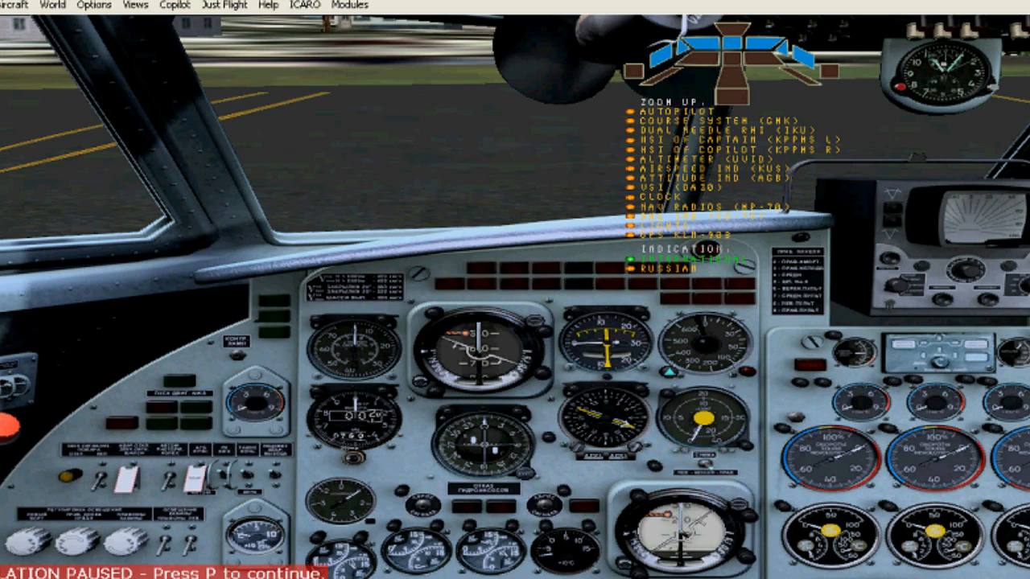
pyautogui.moveTo(645, 116)
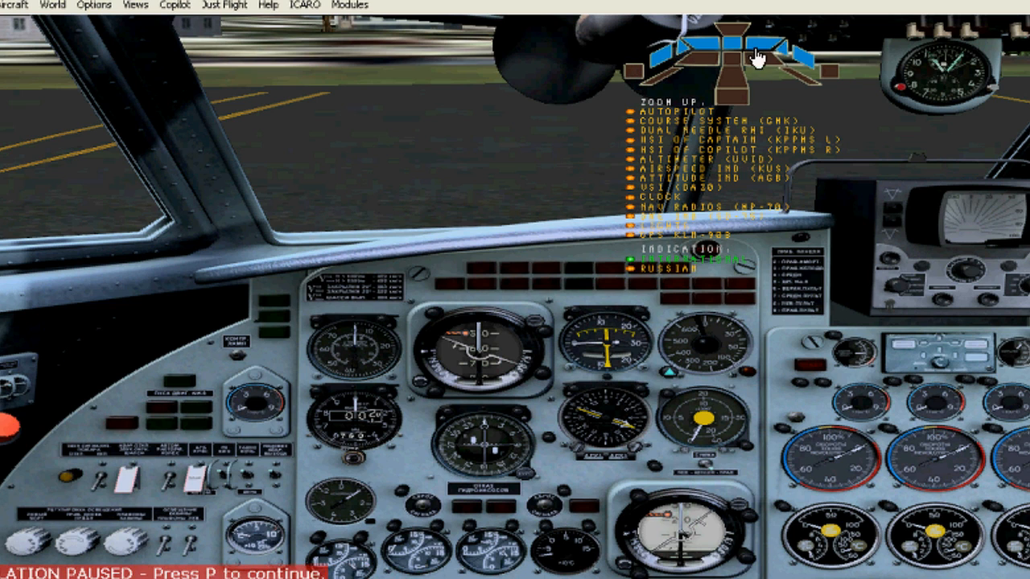
pyautogui.moveTo(693, 71)
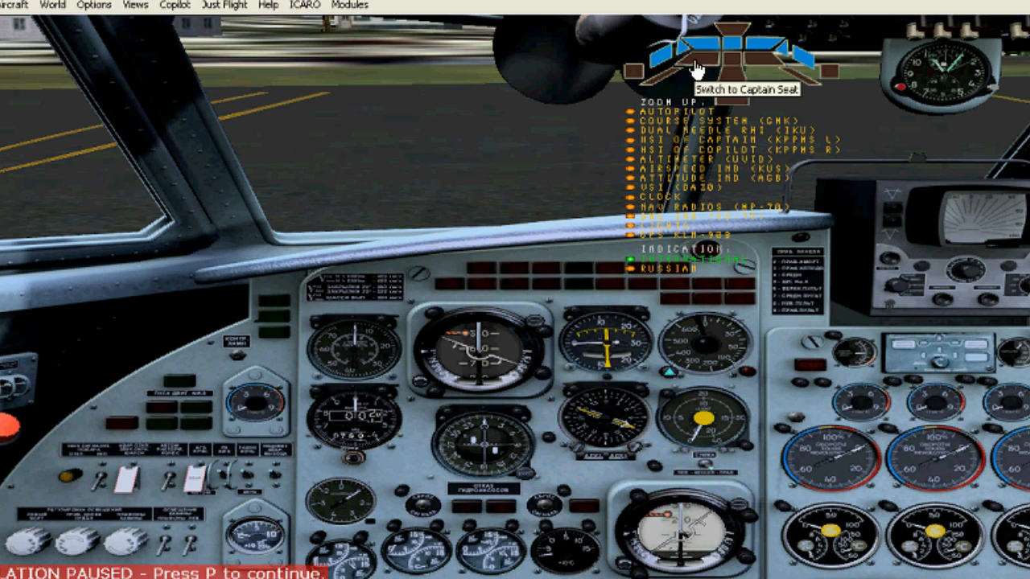
pyautogui.moveTo(626, 98)
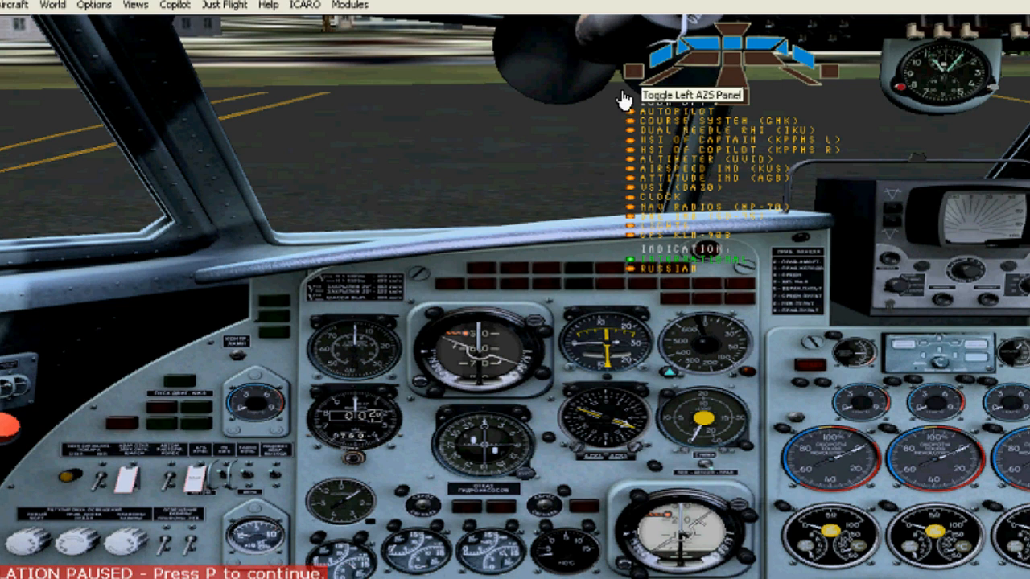
# Bring up the left AZS circuit-breaker panel for the ENG3 fuel valve bus.
pyautogui.click(636, 97)
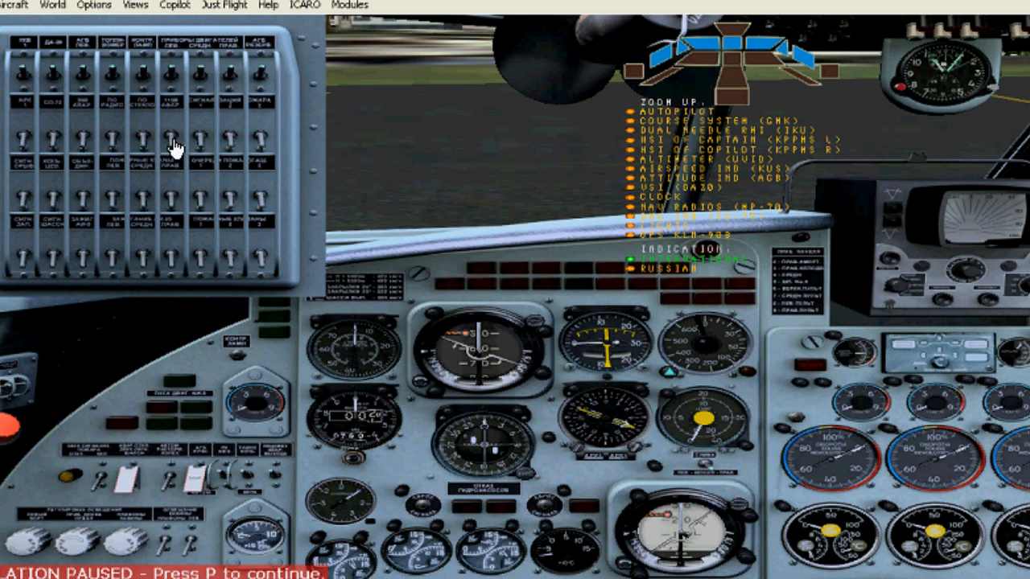
pyautogui.moveTo(181, 174)
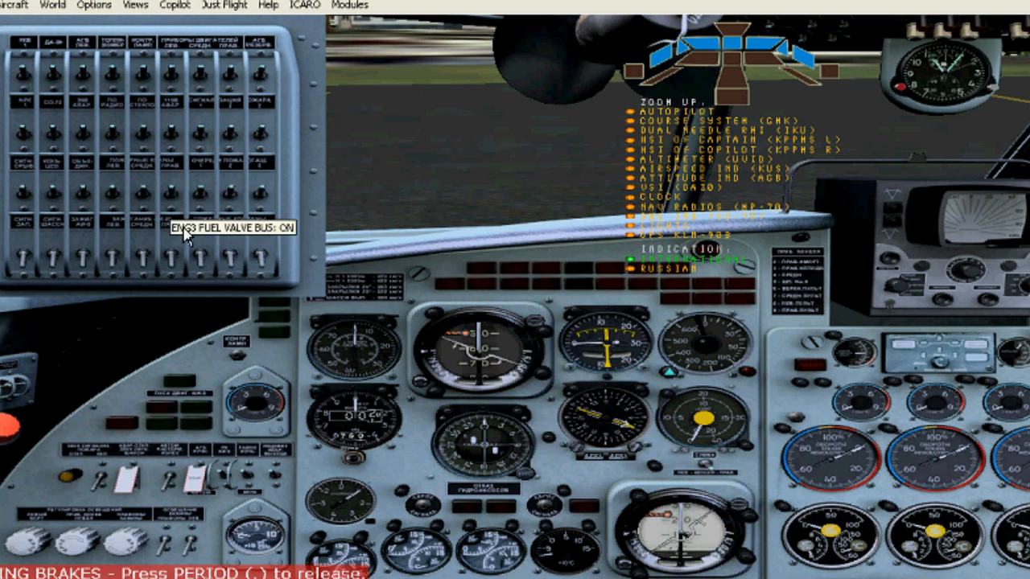
pyautogui.moveTo(312, 133)
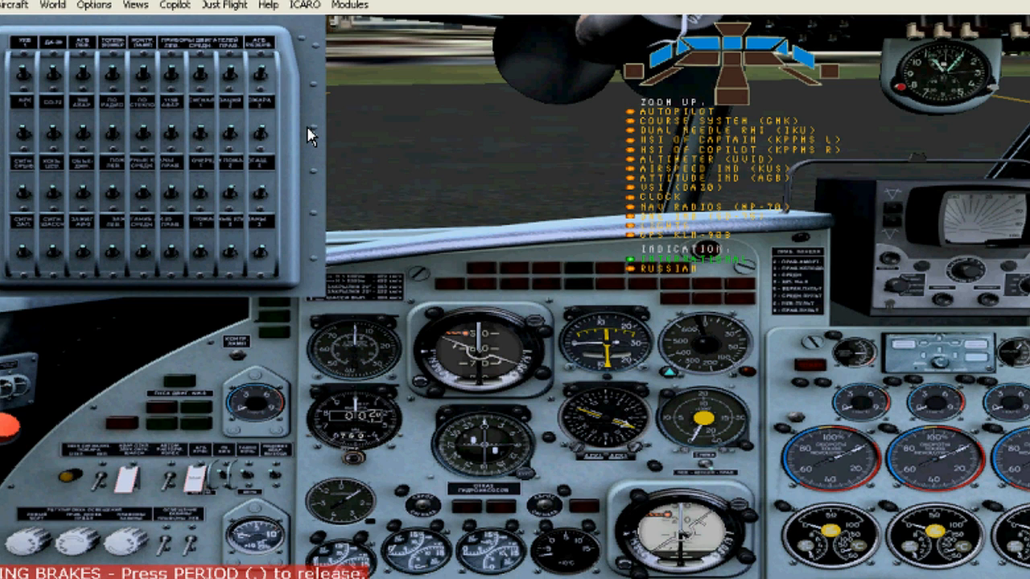
pyautogui.moveTo(314, 161)
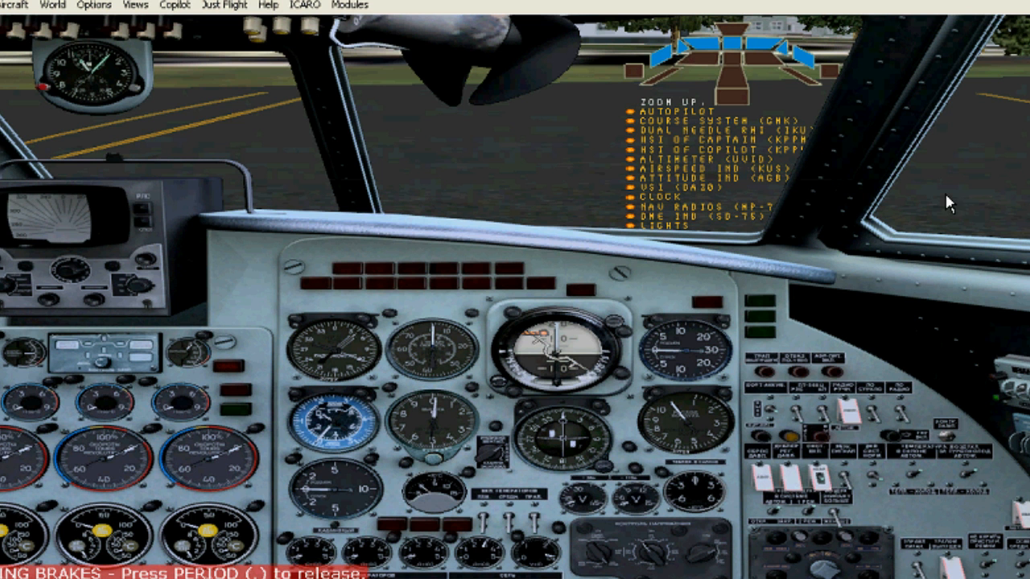
pyautogui.moveTo(486, 528)
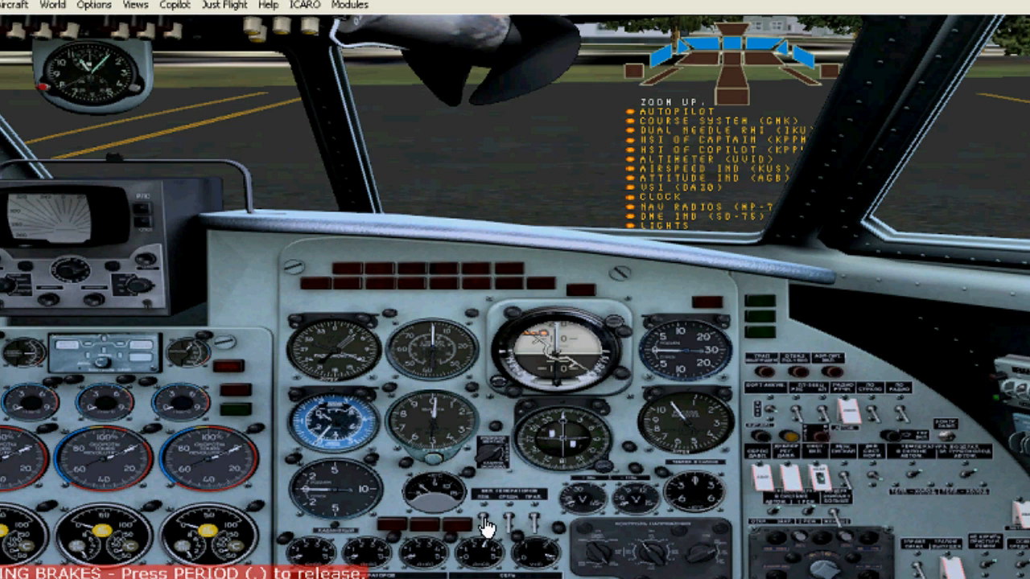
pyautogui.moveTo(538, 532)
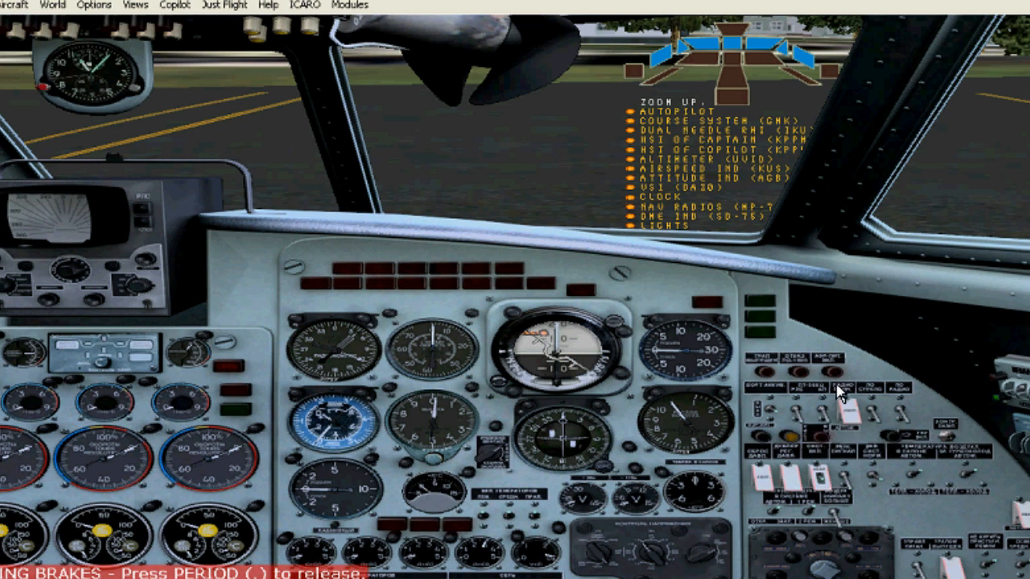
pyautogui.moveTo(721, 399)
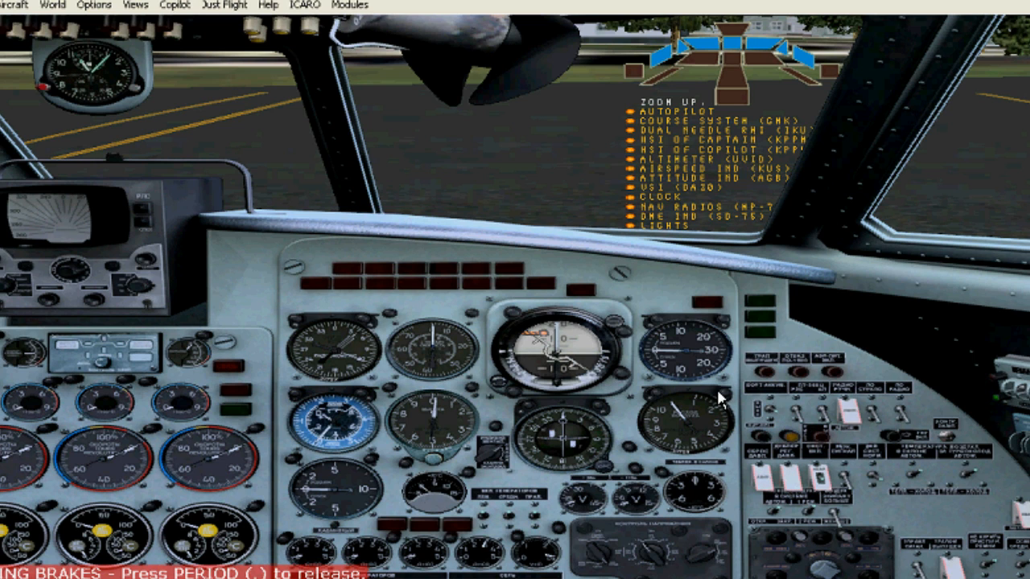
pyautogui.moveTo(573, 135)
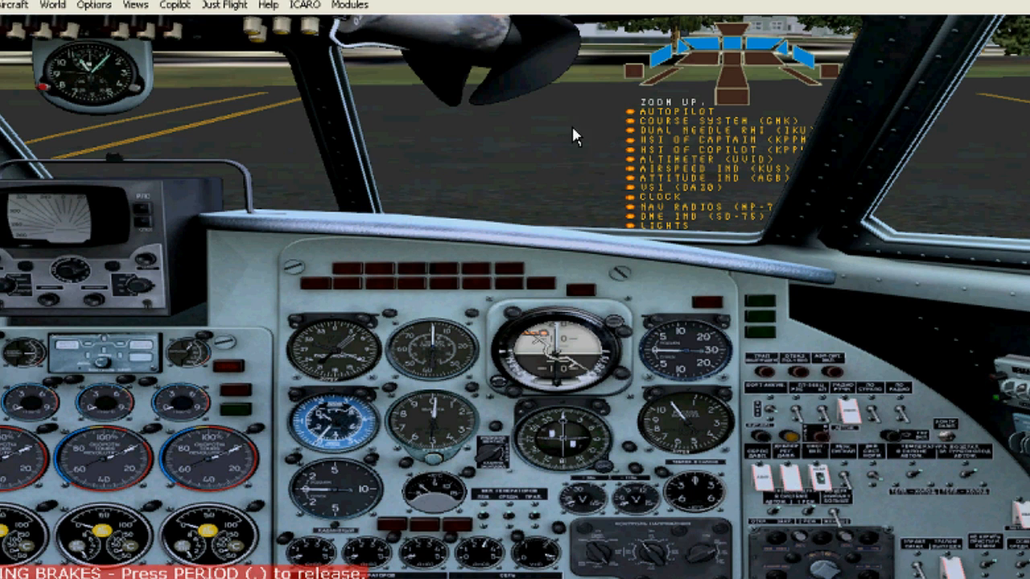
pyautogui.moveTo(481, 164)
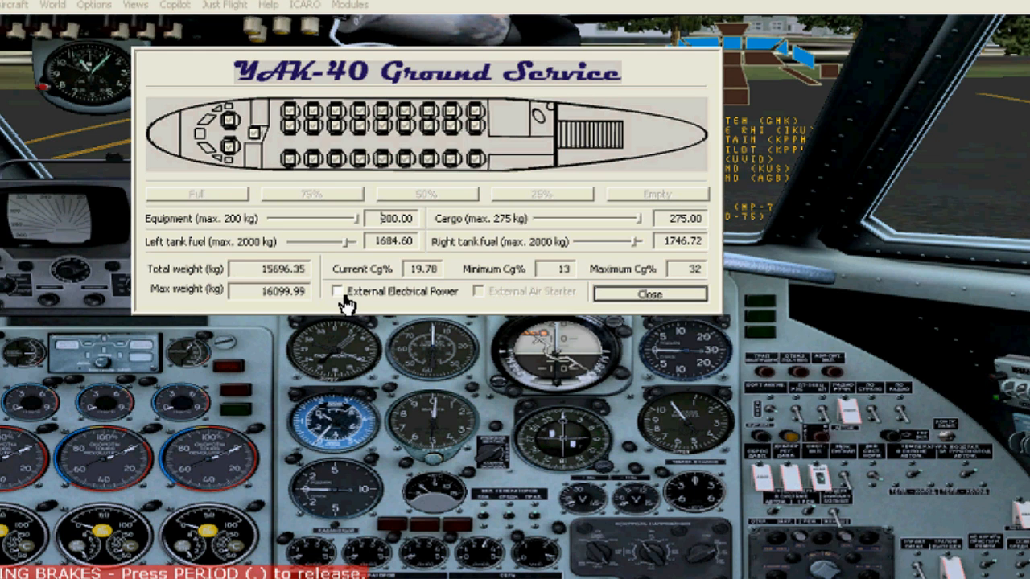
# Connect external electrical power via Ground Service and switch the INV2 115V inverter on.
pyautogui.click(338, 290)
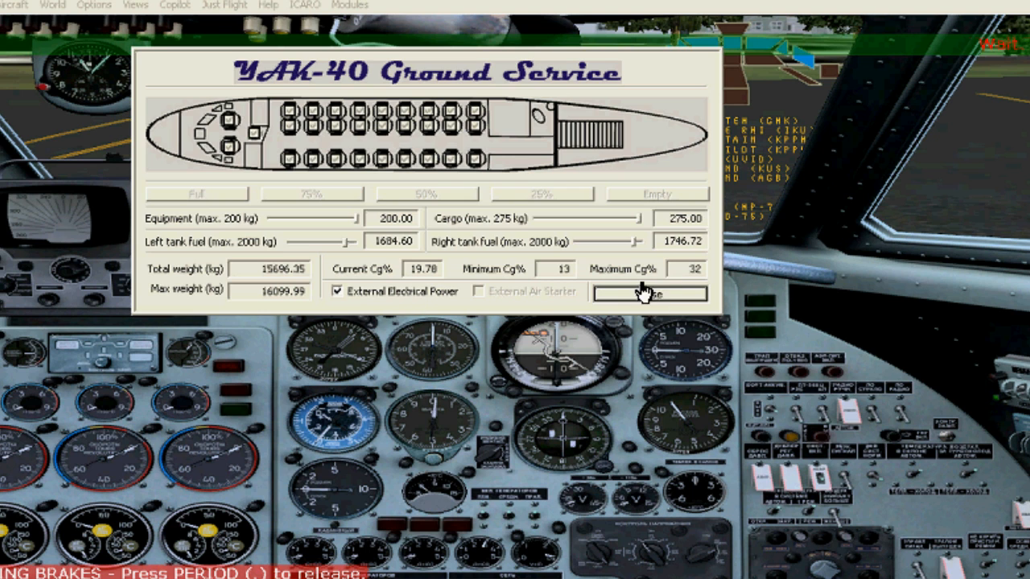
pyautogui.click(650, 293)
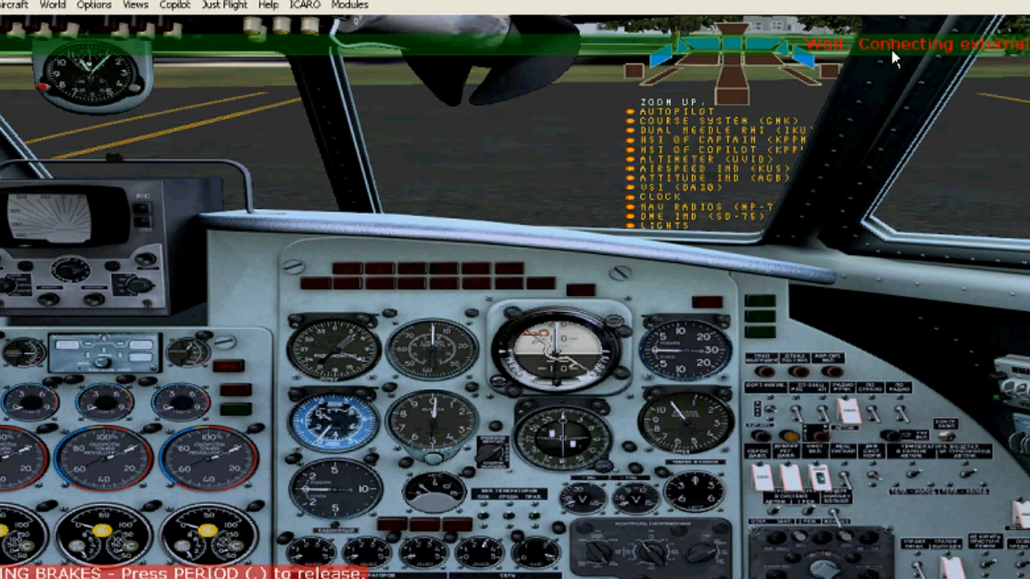
pyautogui.moveTo(770, 222)
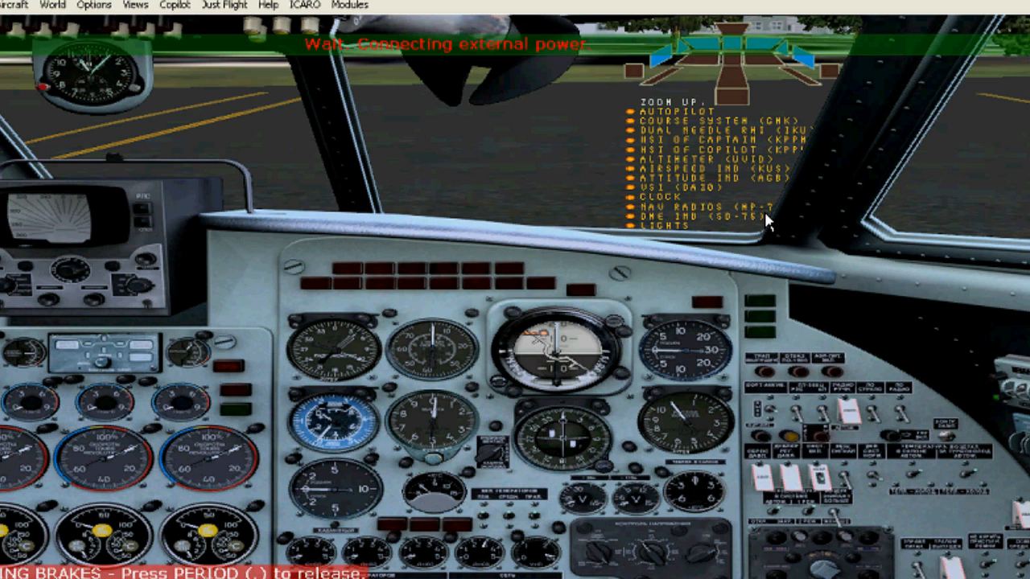
pyautogui.moveTo(660, 250)
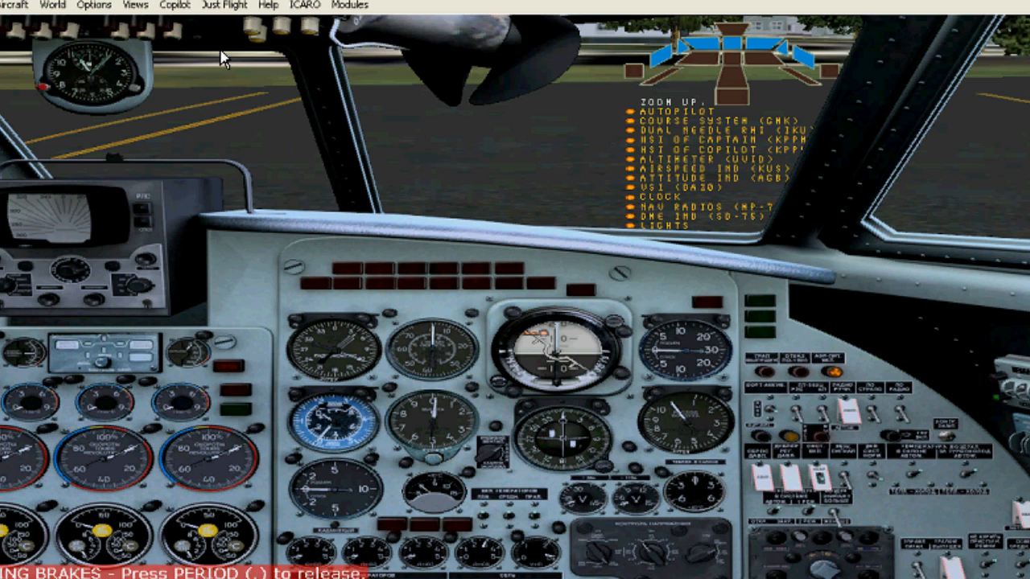
pyautogui.moveTo(803, 405)
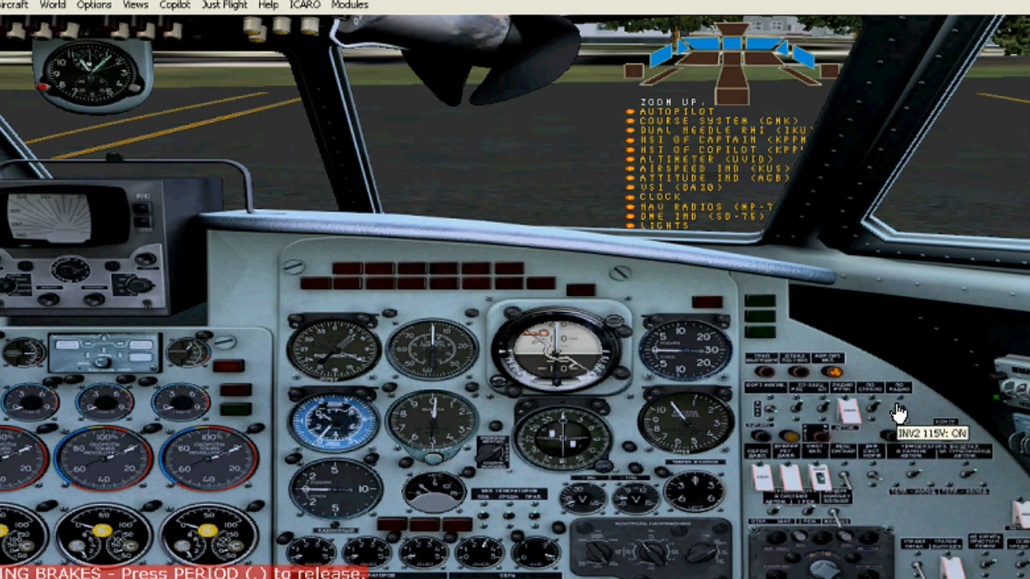
pyautogui.click(774, 428)
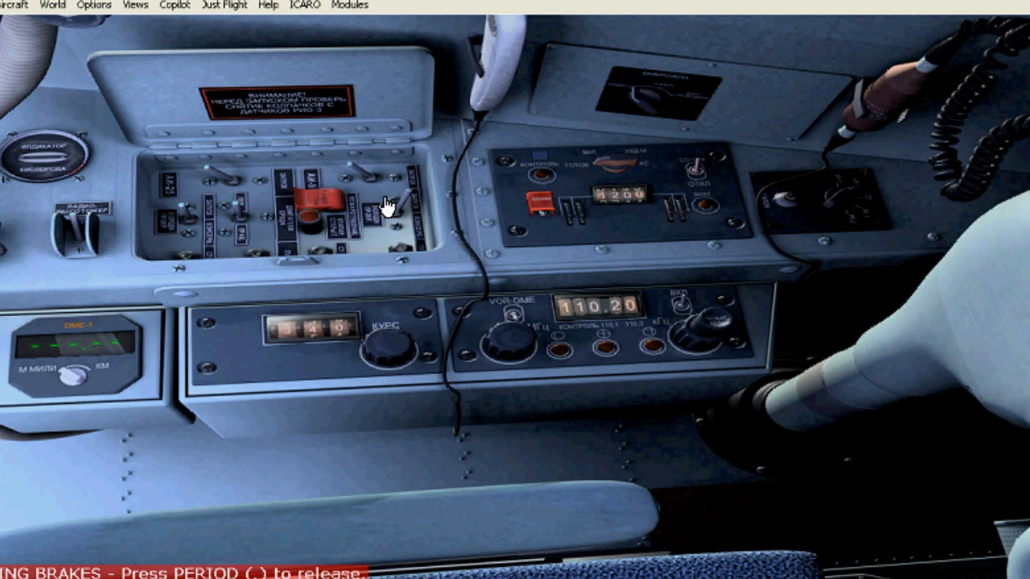
pyautogui.moveTo(410, 170)
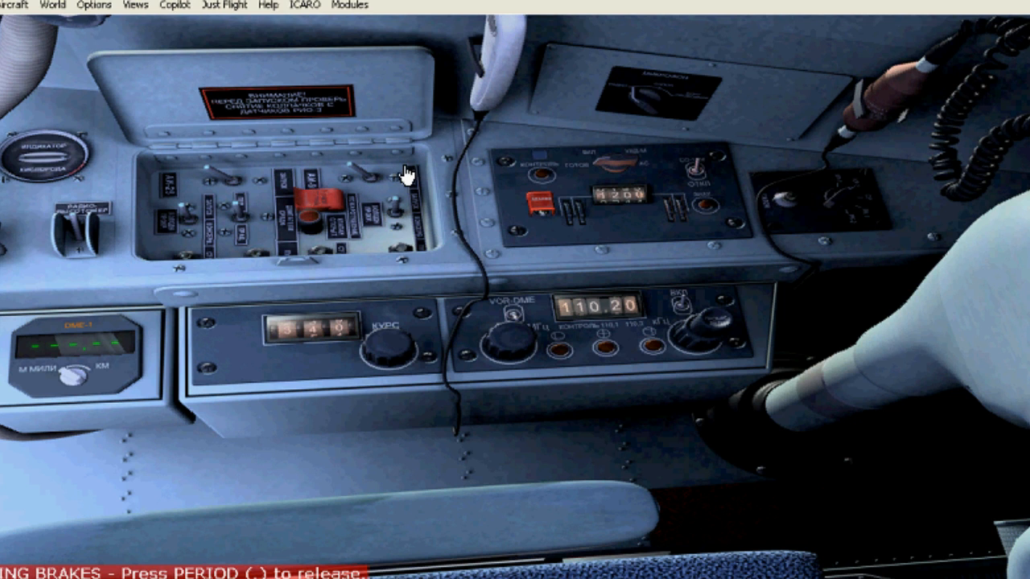
pyautogui.moveTo(418, 212)
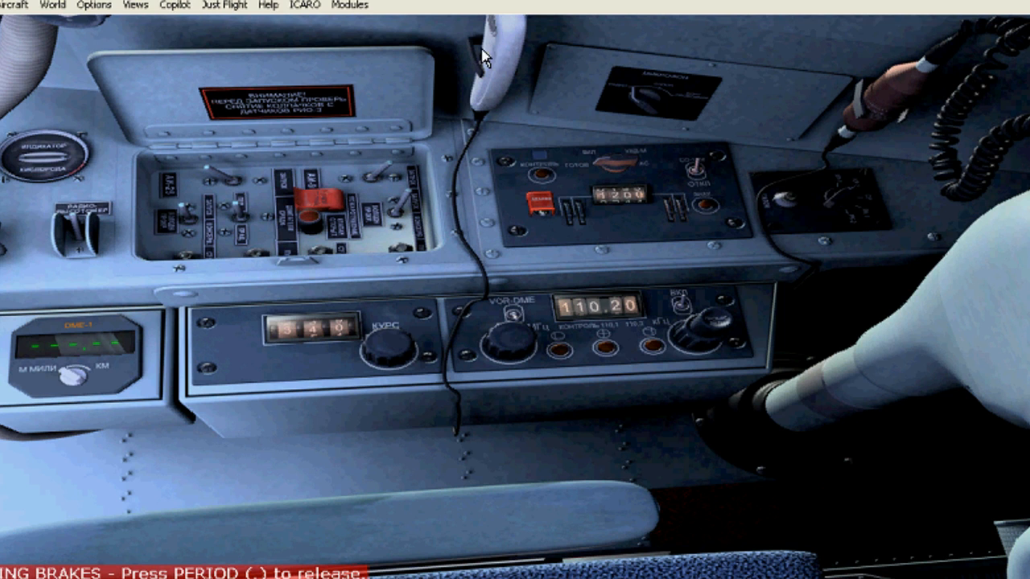
pyautogui.moveTo(1009, 77)
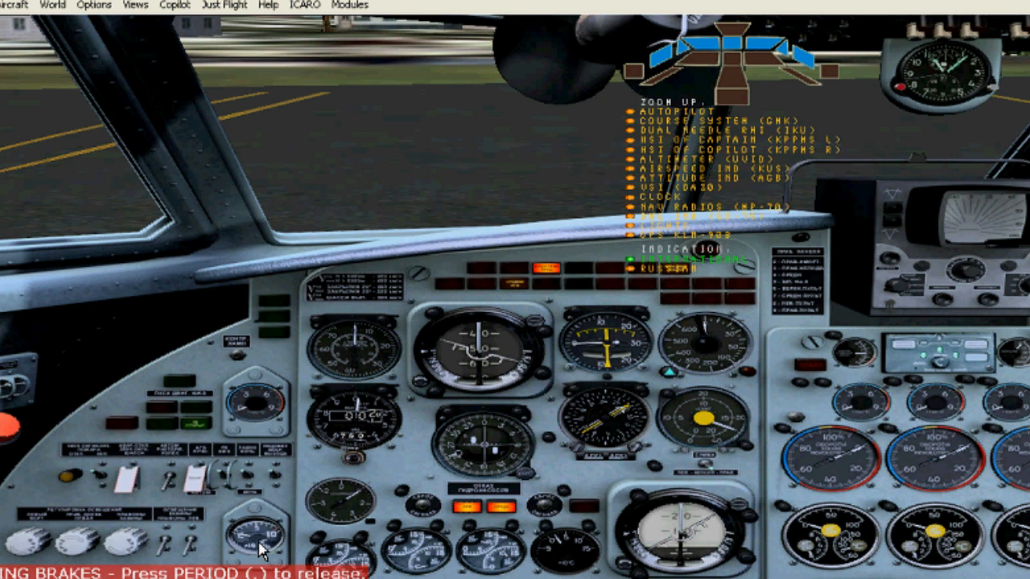
pyautogui.moveTo(245, 515)
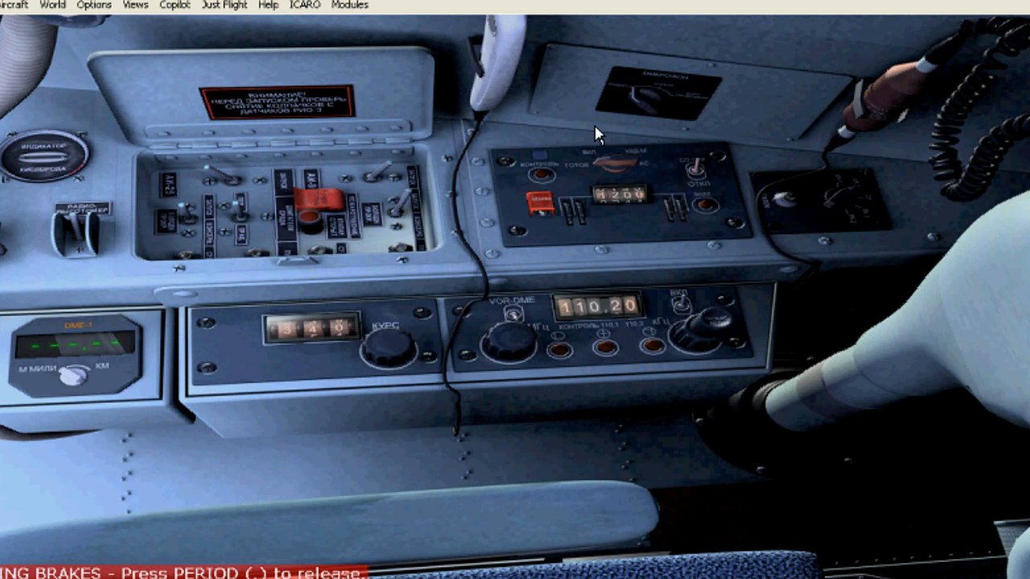
pyautogui.moveTo(402, 260)
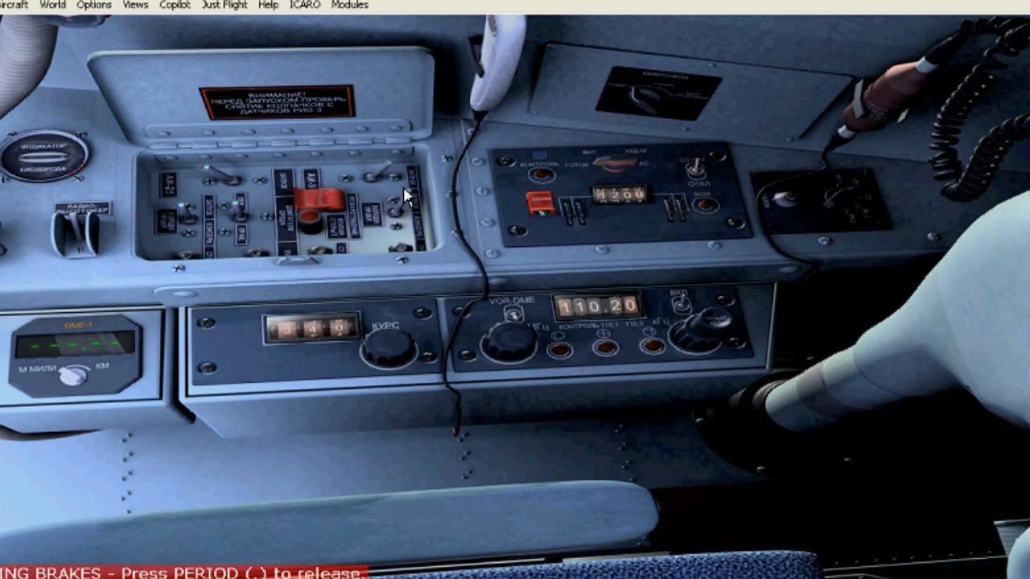
pyautogui.moveTo(364, 237)
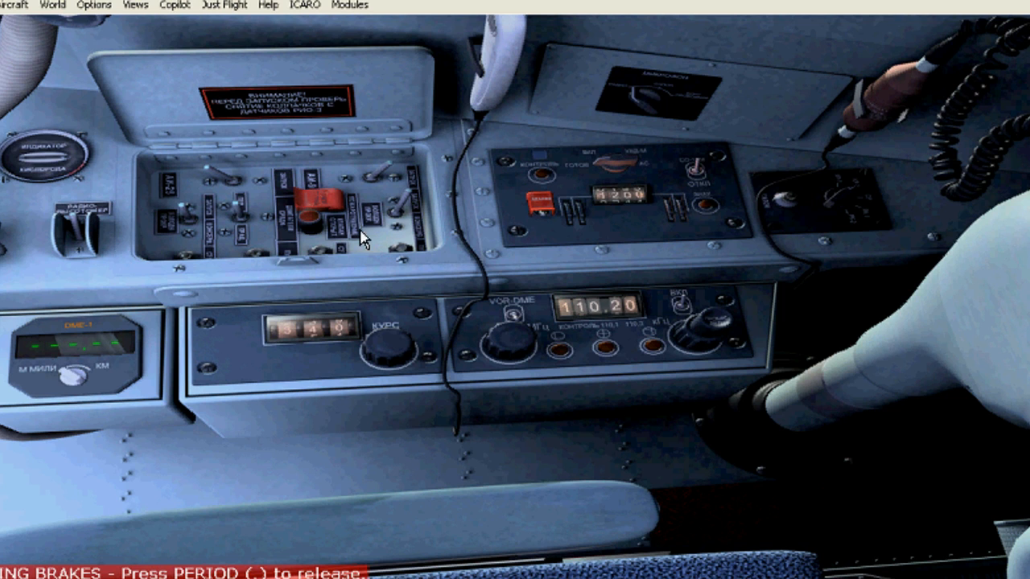
pyautogui.moveTo(272, 191)
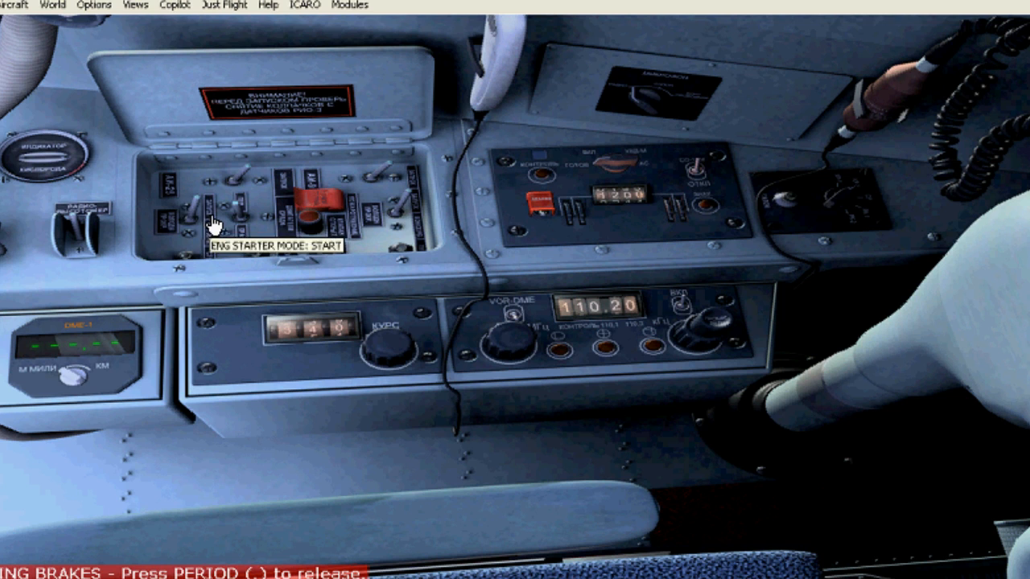
pyautogui.moveTo(265, 232)
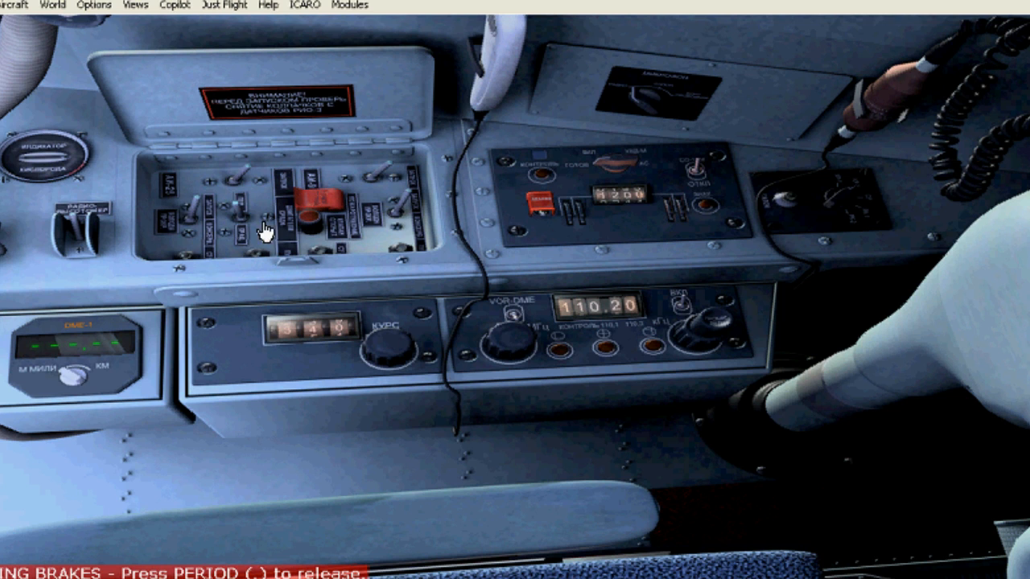
pyautogui.moveTo(263, 207)
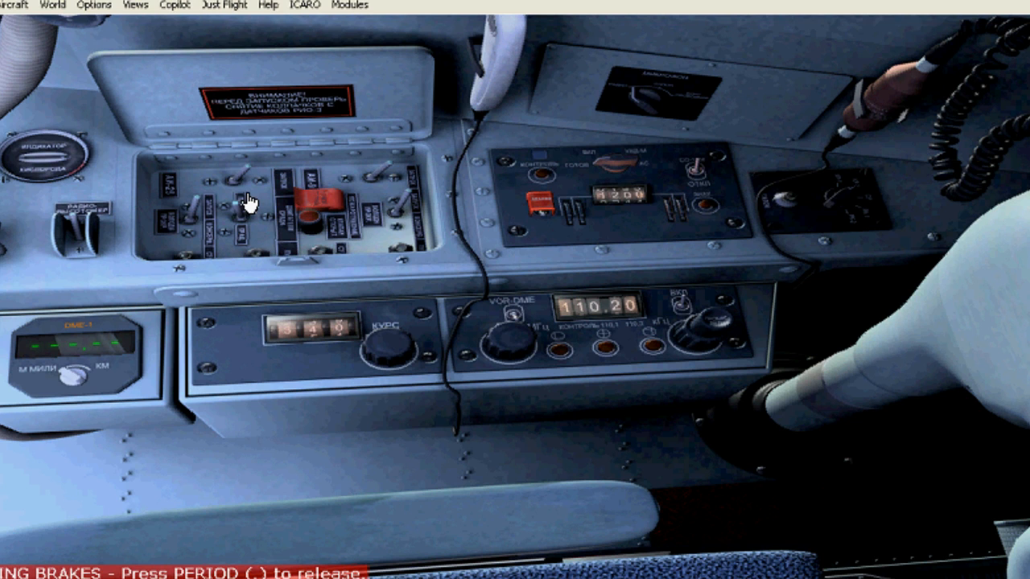
pyautogui.moveTo(251, 201)
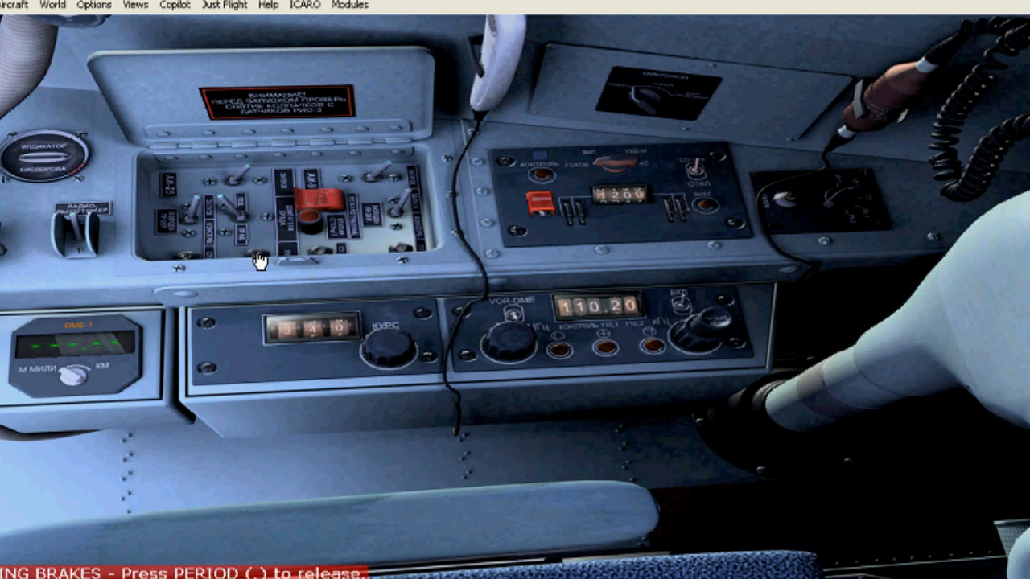
pyautogui.moveTo(682, 75)
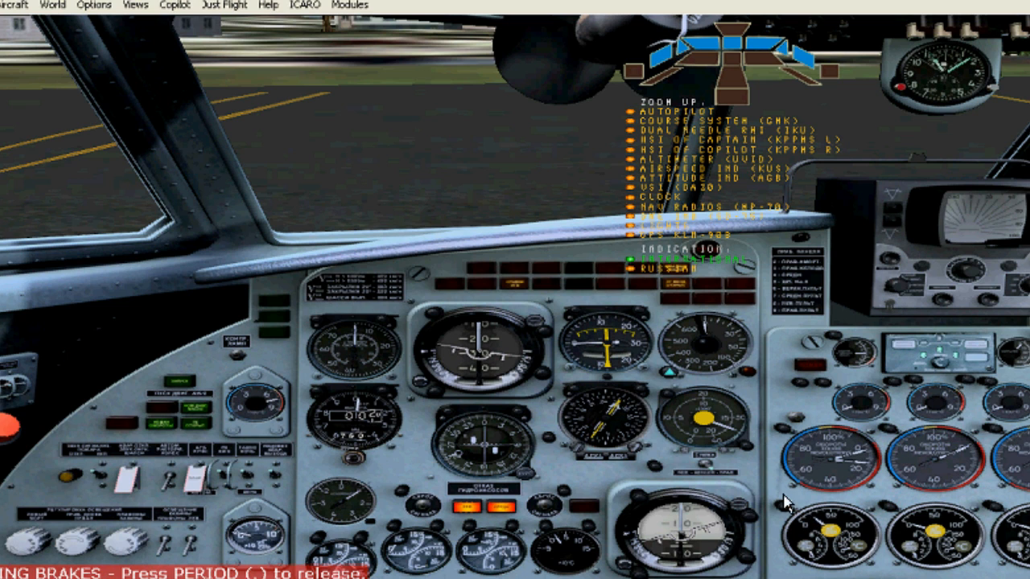
pyautogui.moveTo(833, 475)
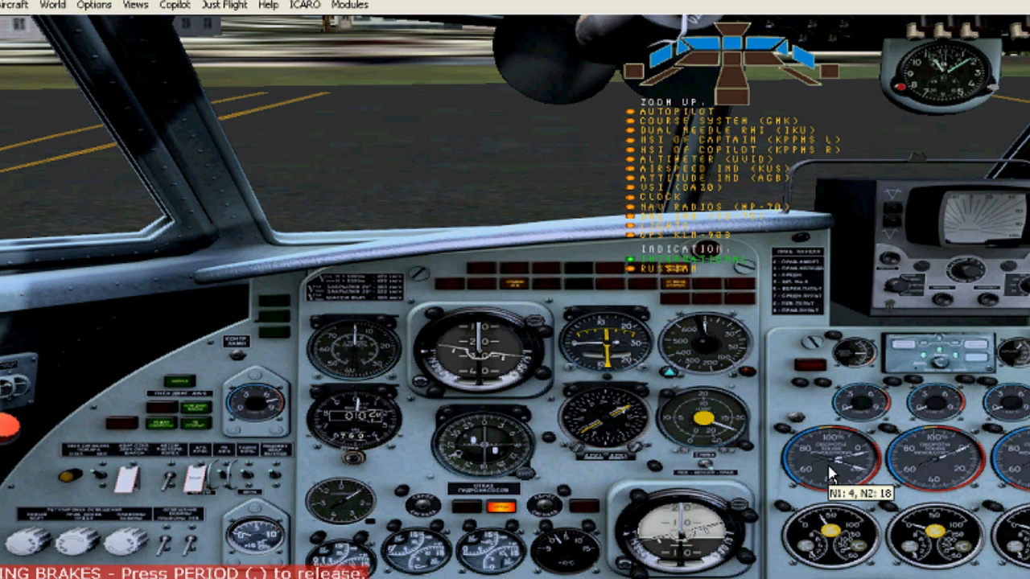
pyautogui.moveTo(877, 426)
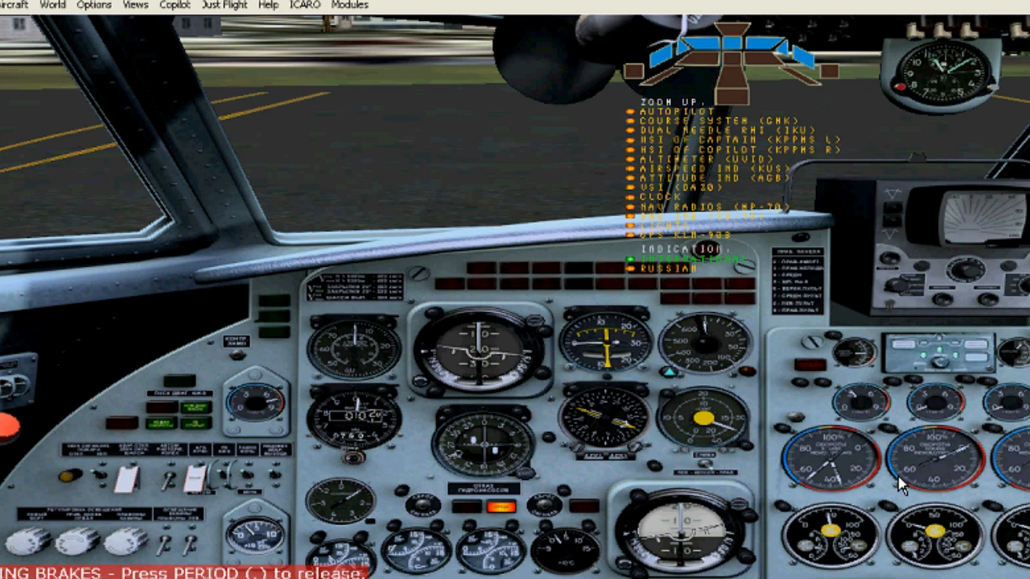
pyautogui.moveTo(711, 491)
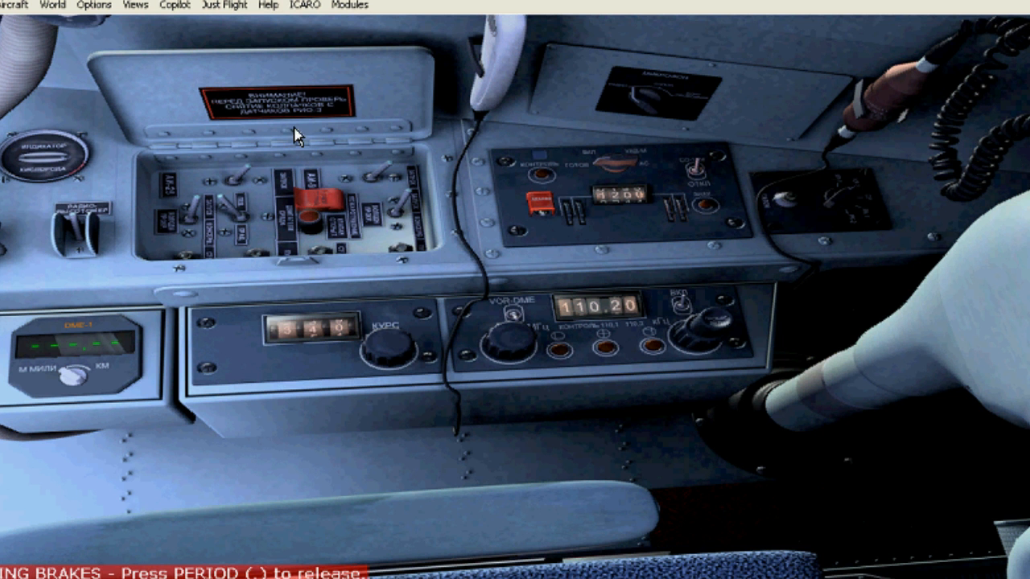
pyautogui.moveTo(245, 244)
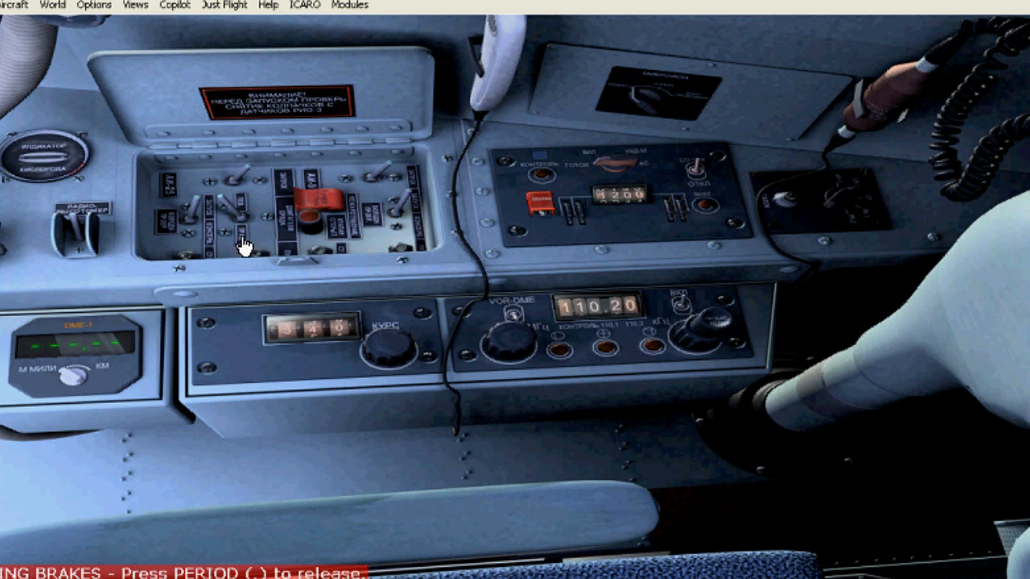
pyautogui.moveTo(261, 255)
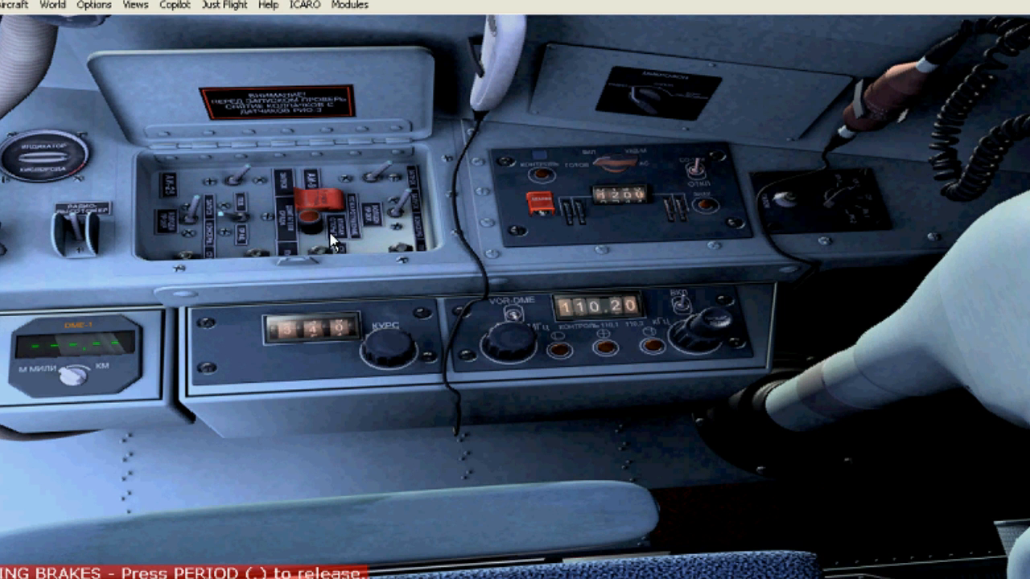
pyautogui.moveTo(281, 226)
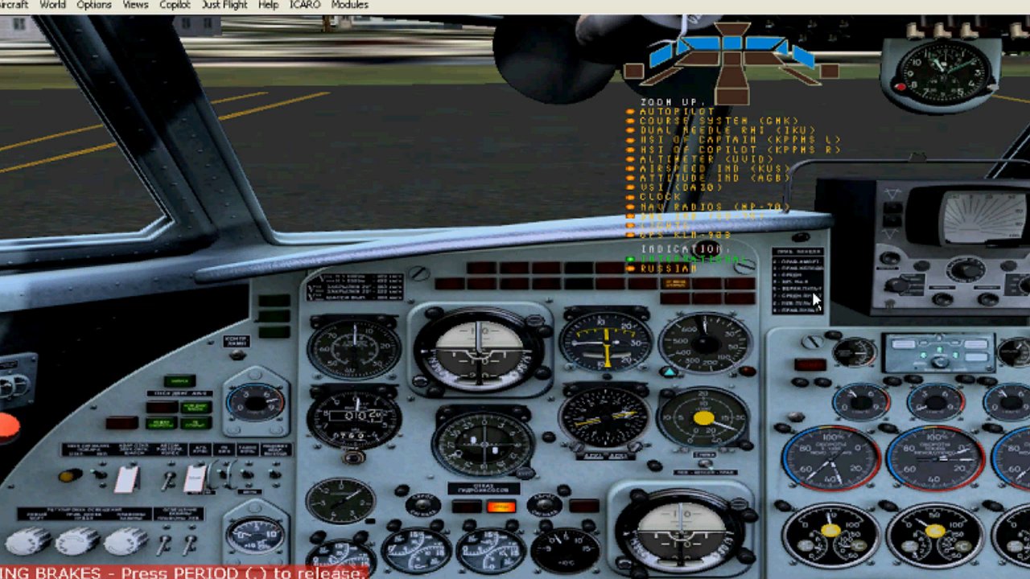
pyautogui.moveTo(792, 341)
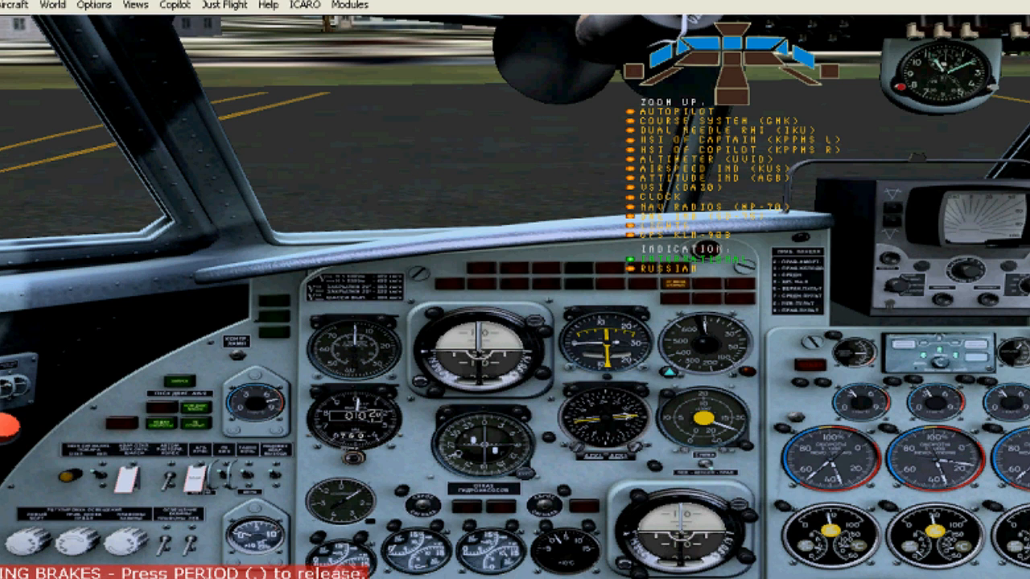
pyautogui.moveTo(940, 512)
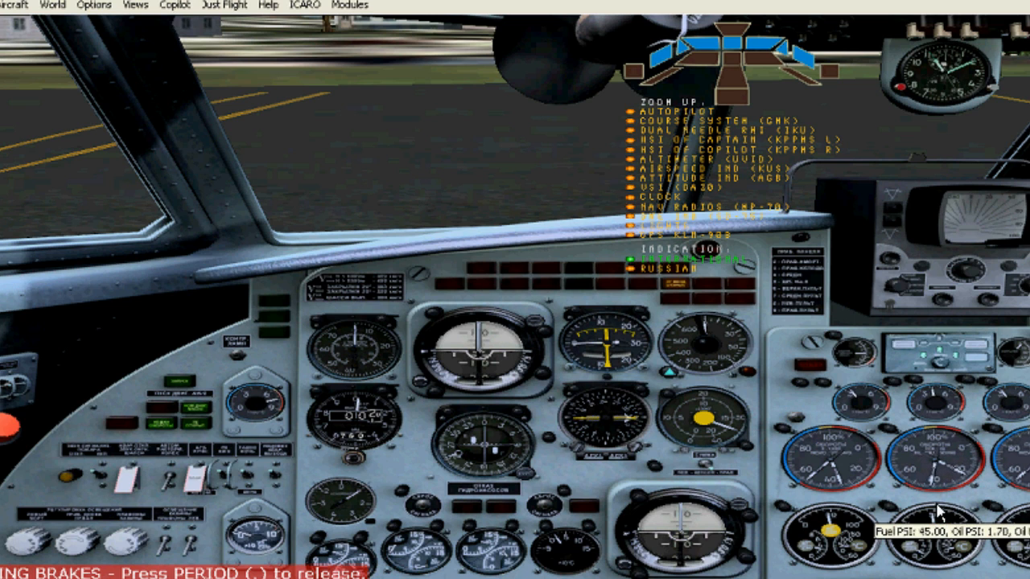
pyautogui.moveTo(902, 447)
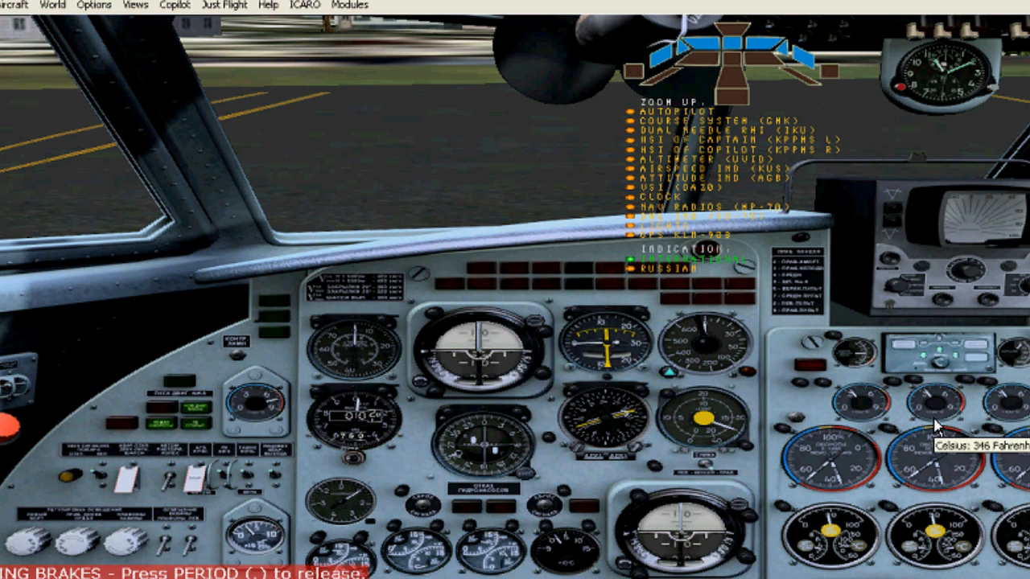
pyautogui.moveTo(24, 449)
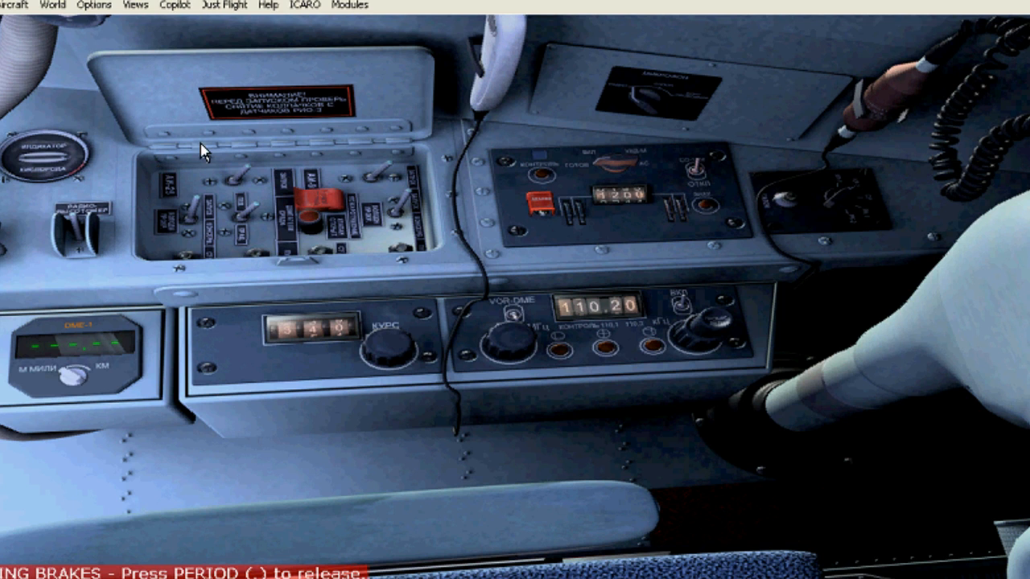
pyautogui.moveTo(223, 190)
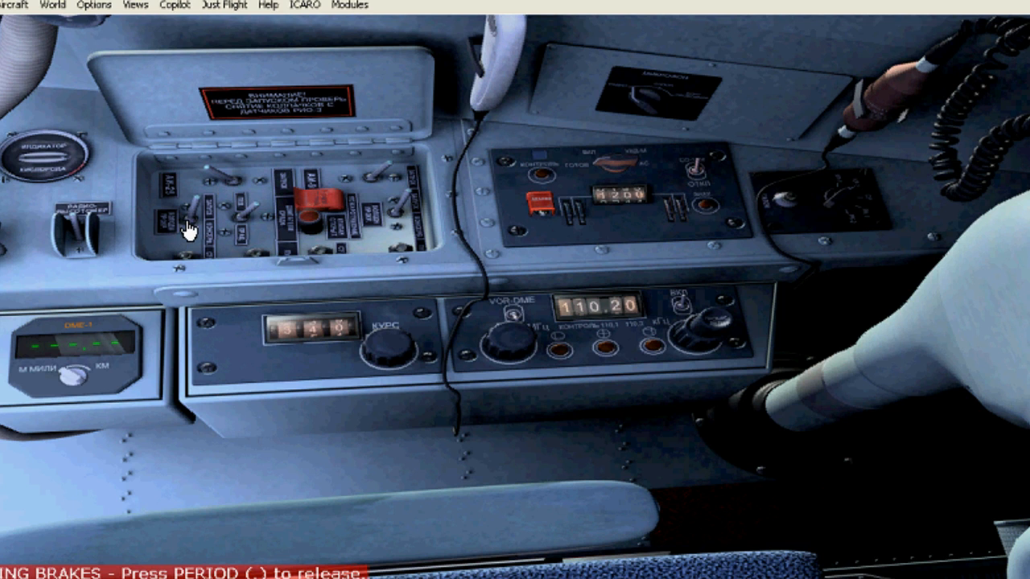
pyautogui.moveTo(241, 225)
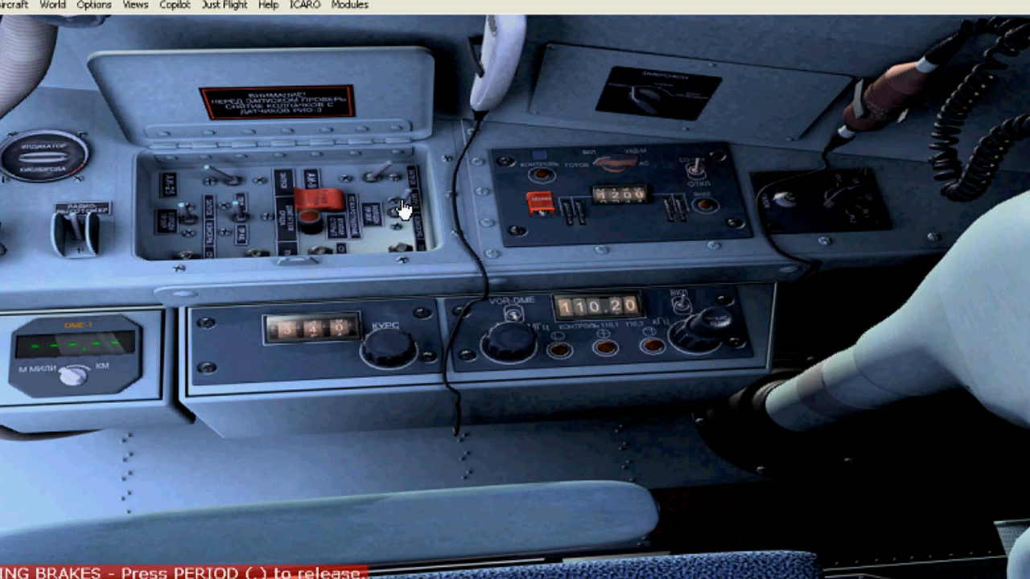
pyautogui.moveTo(322, 264)
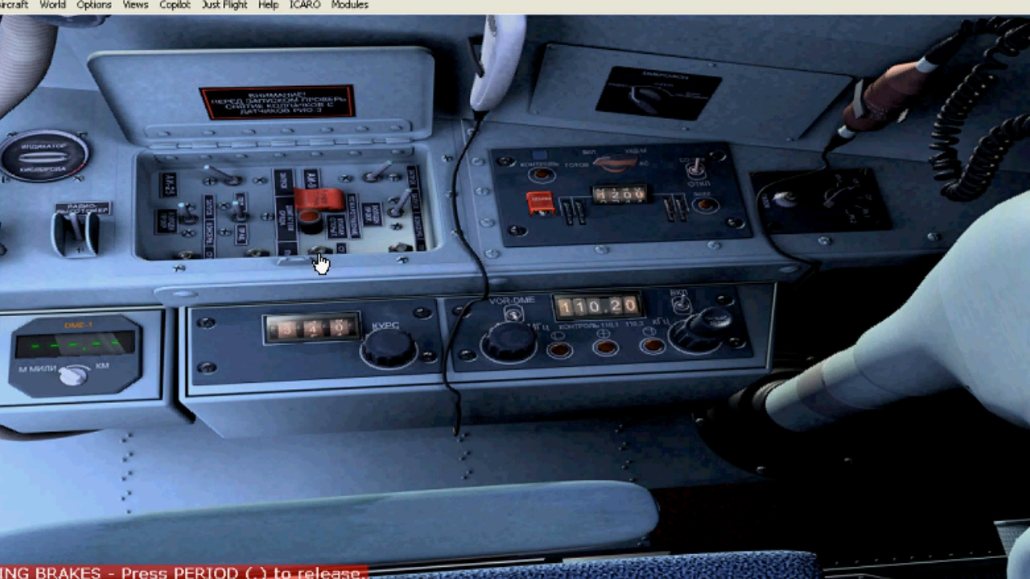
pyautogui.moveTo(451, 244)
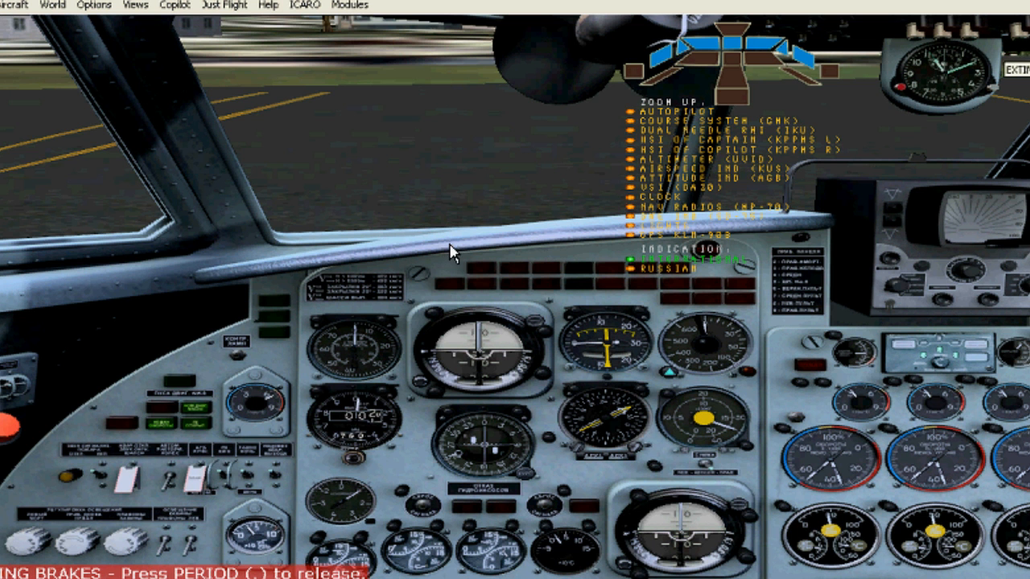
pyautogui.moveTo(254, 437)
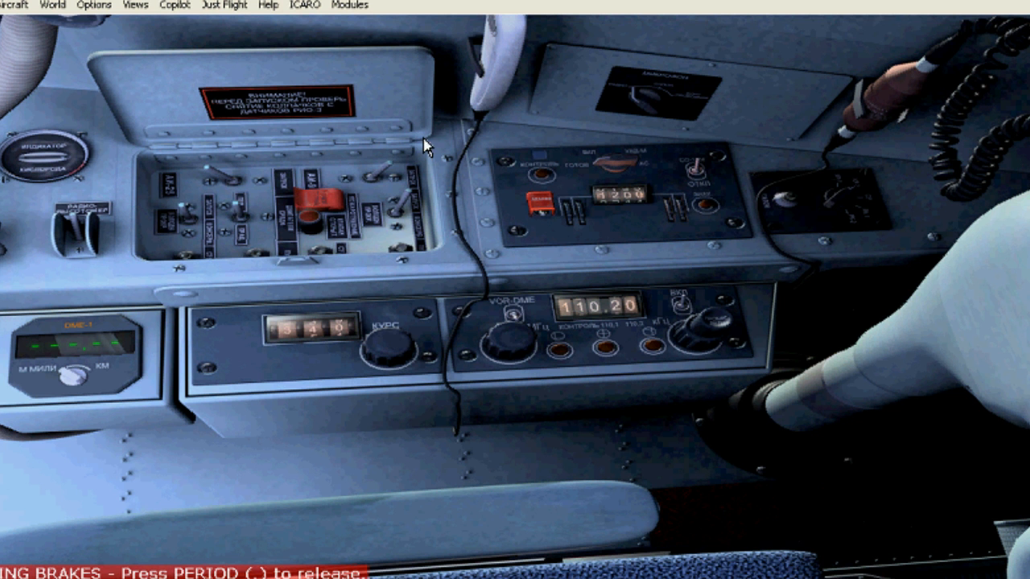
pyautogui.moveTo(390, 216)
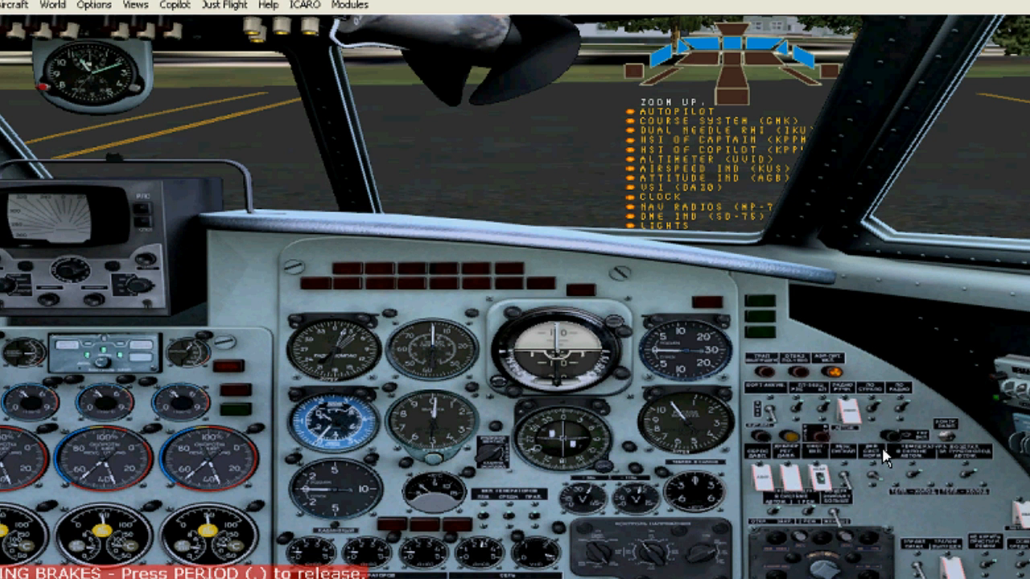
pyautogui.moveTo(779, 518)
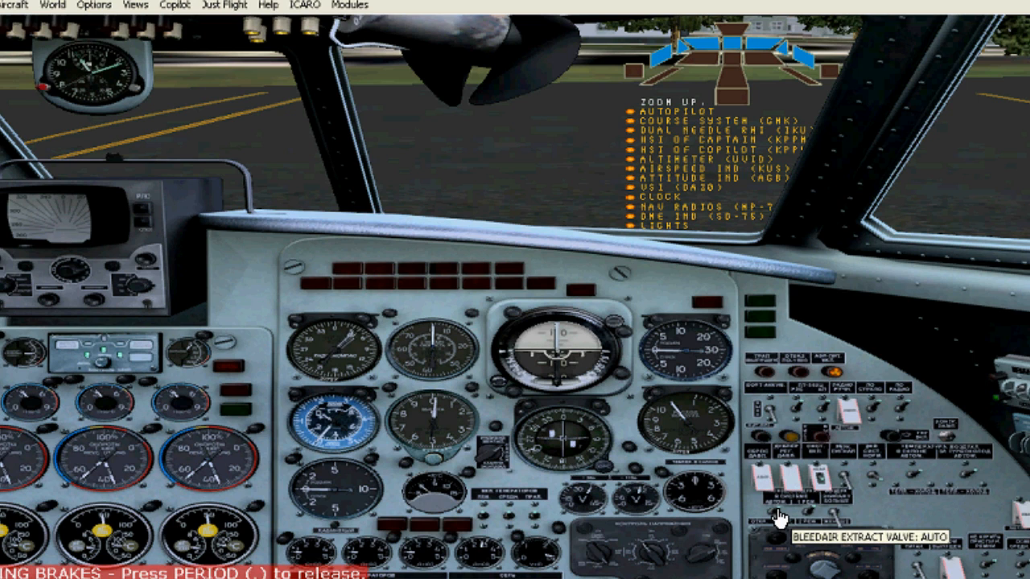
pyautogui.moveTo(916, 474)
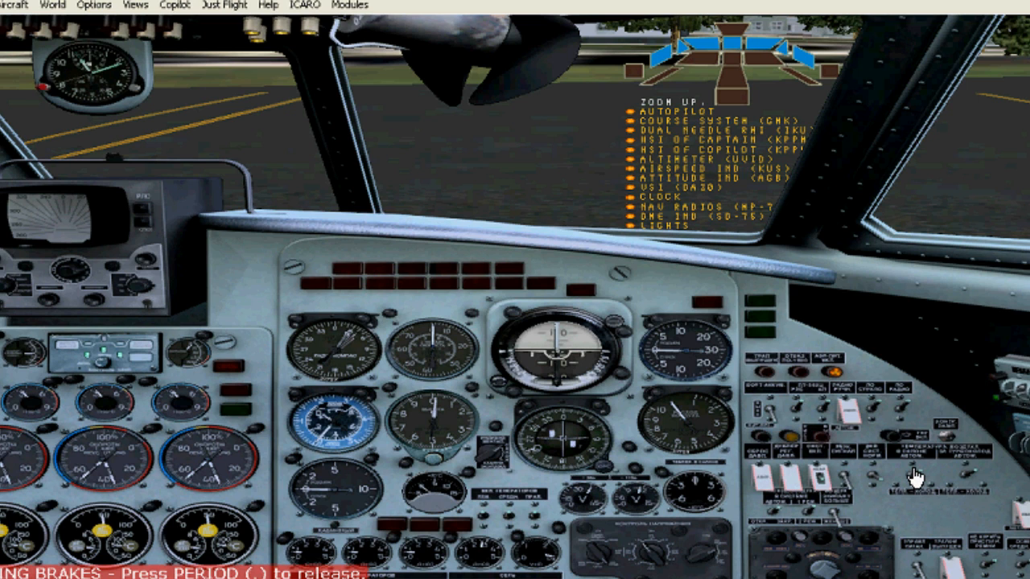
pyautogui.moveTo(877, 491)
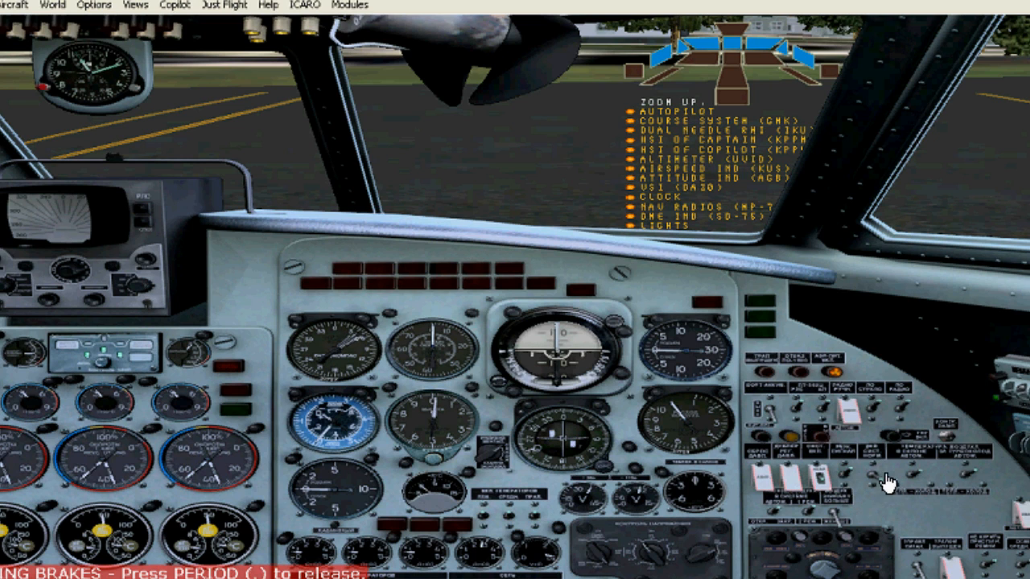
pyautogui.moveTo(884, 474)
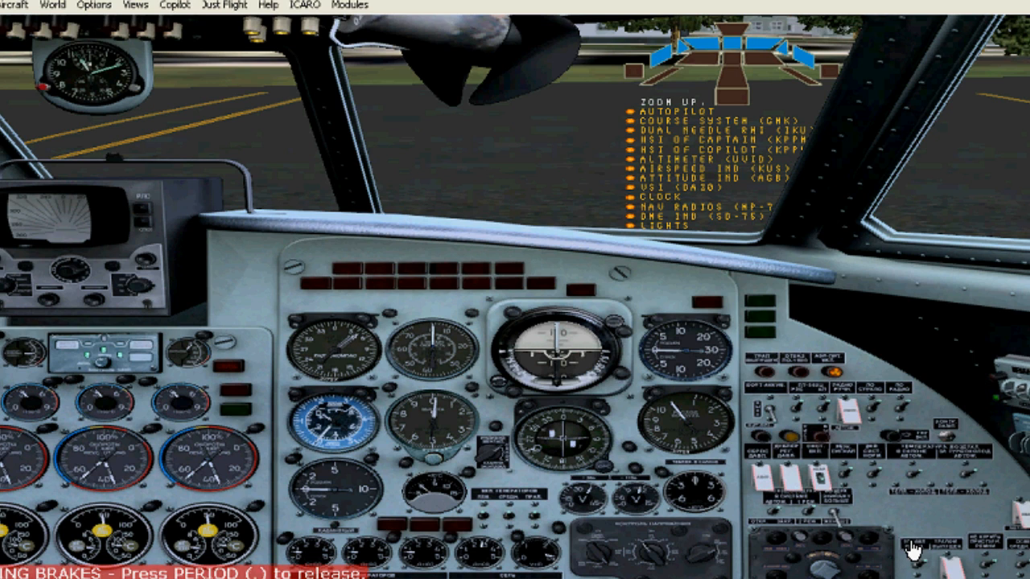
pyautogui.moveTo(962, 573)
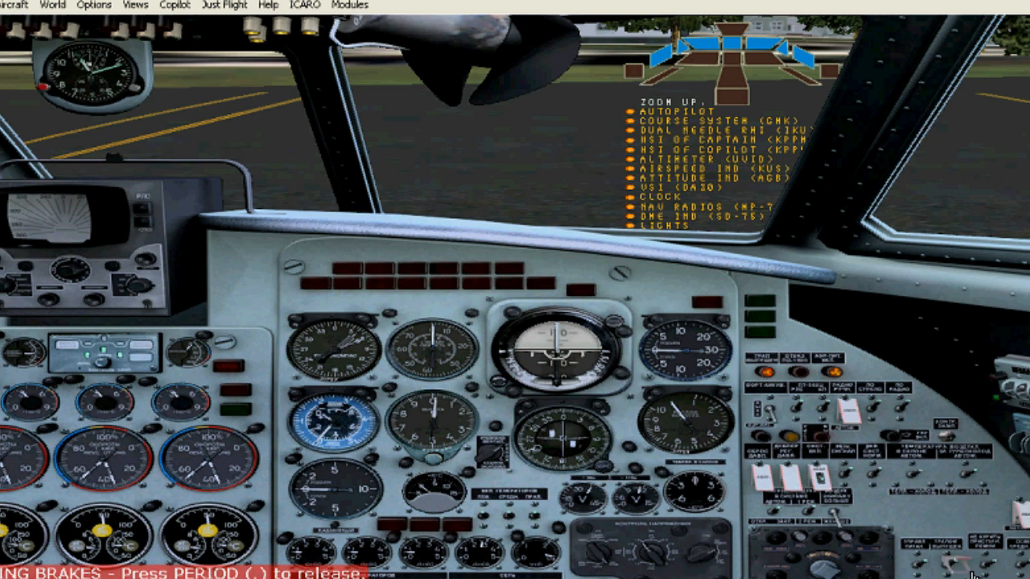
pyautogui.moveTo(428, 255)
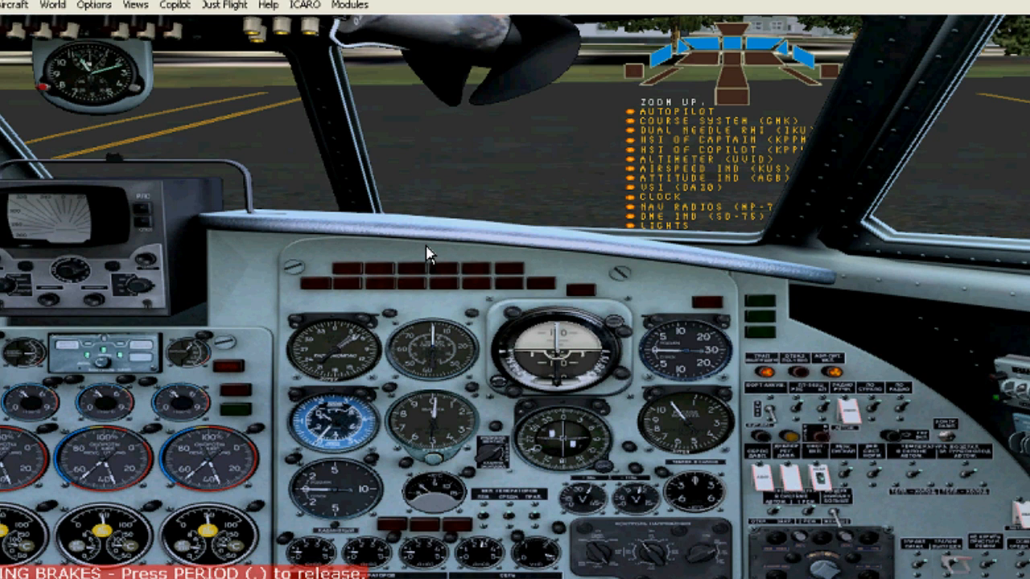
pyautogui.moveTo(447, 210)
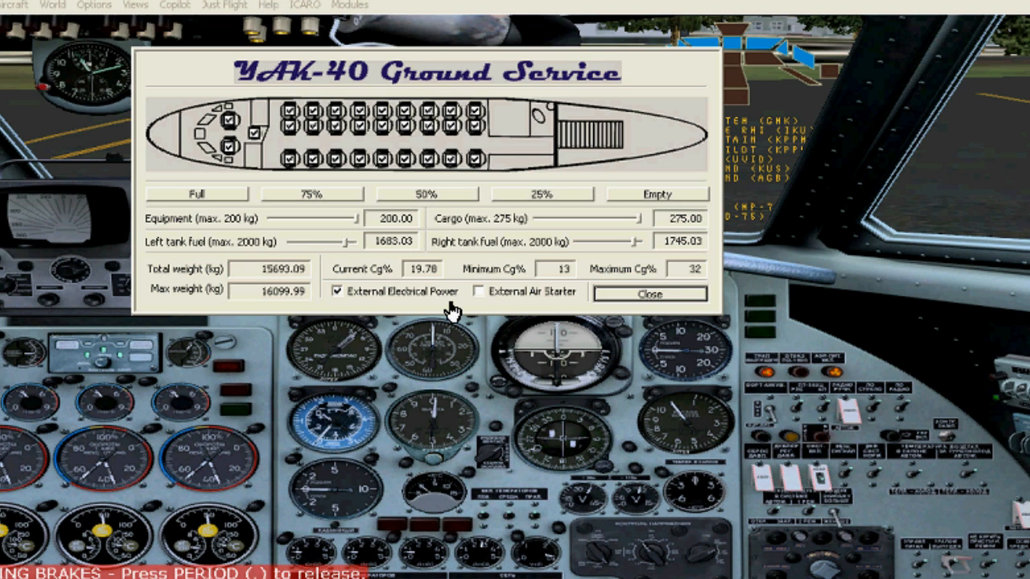
pyautogui.moveTo(538, 312)
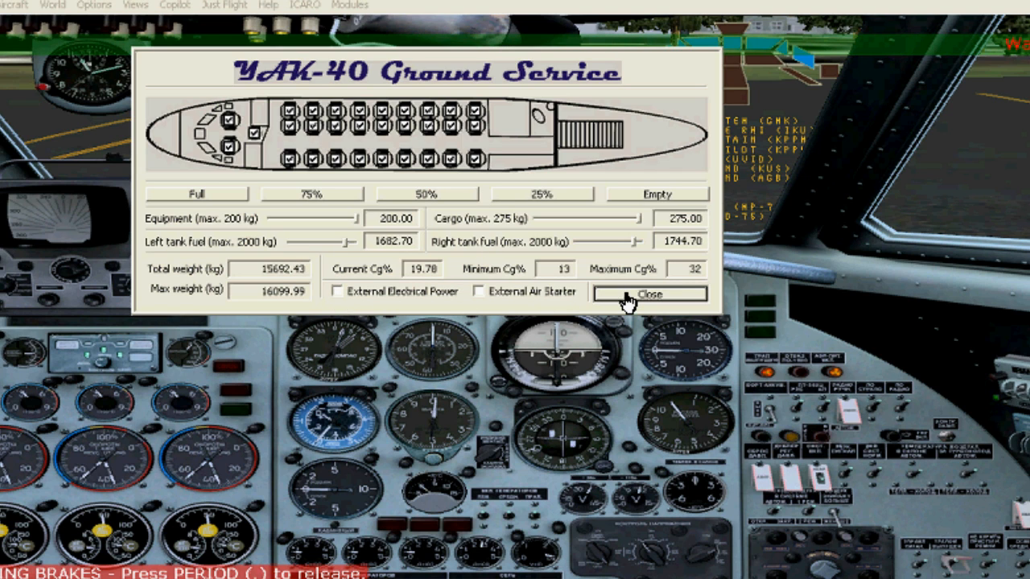
# Close the Yak-40 Ground Service window after unticking External Electrical Power.
pyautogui.click(648, 293)
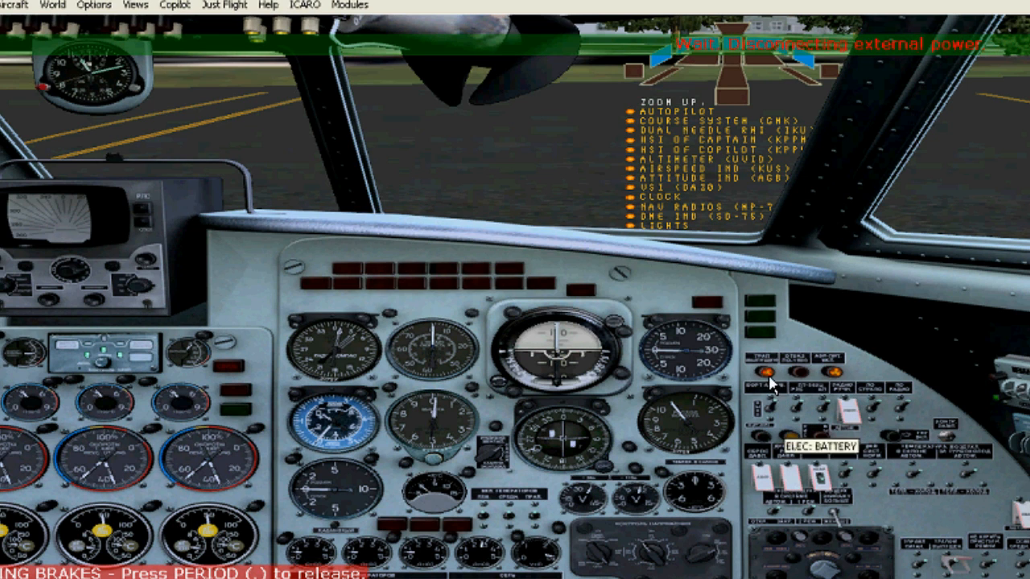
pyautogui.moveTo(957, 463)
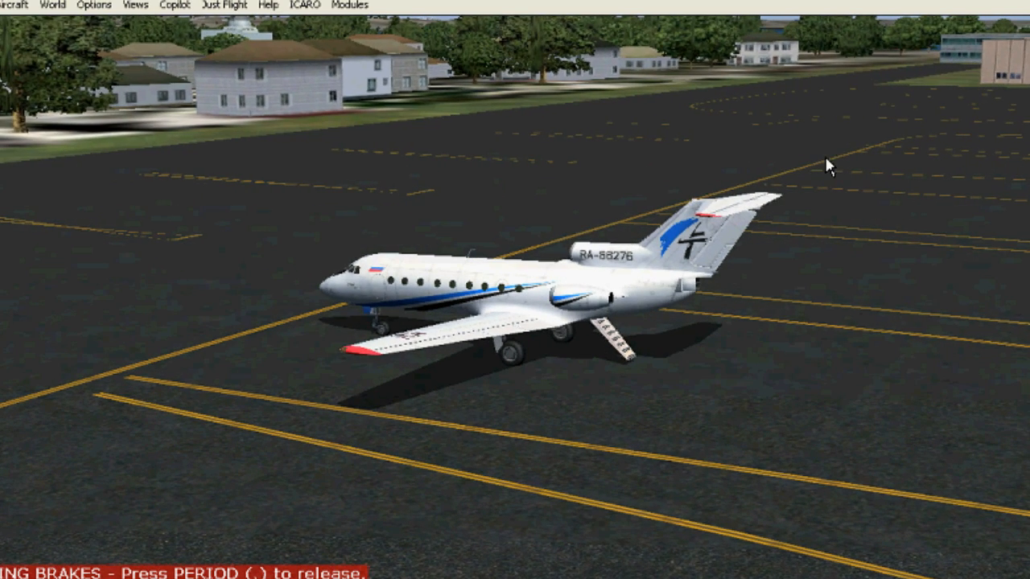
pyautogui.press('S')
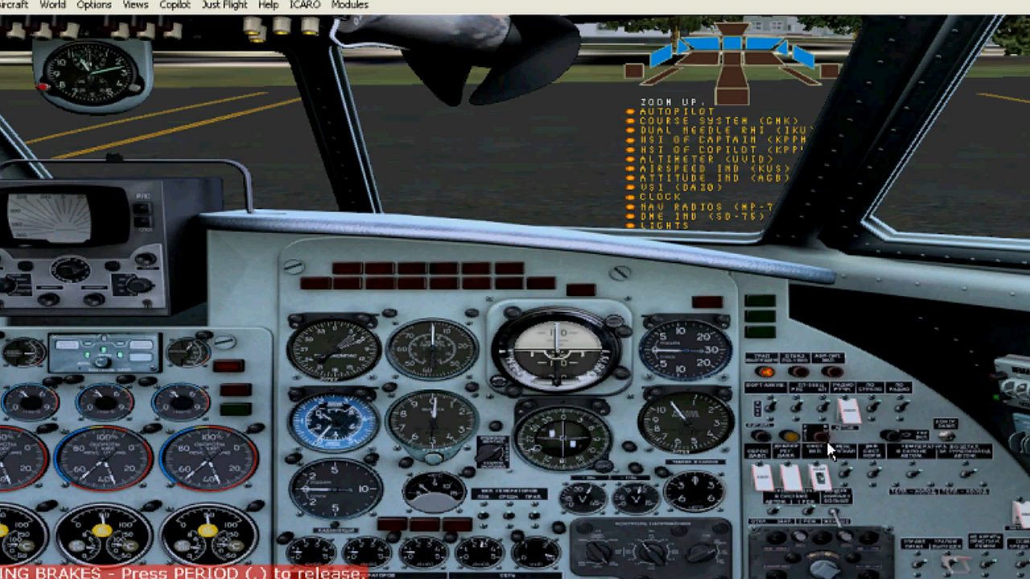
pyautogui.moveTo(760, 89)
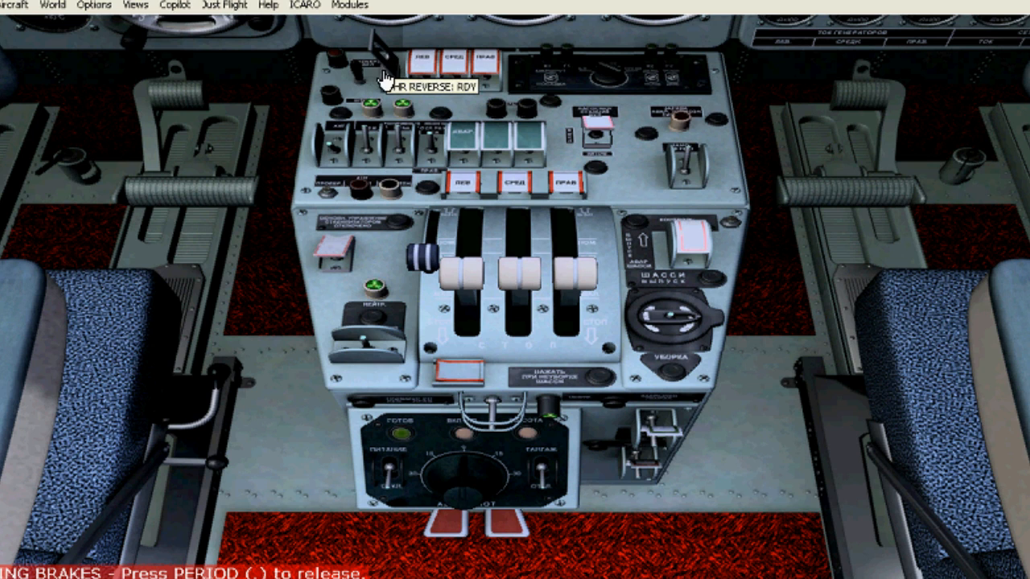
# Set the THR REVERSE switch from RDY to OFF on the center pedestal.
pyautogui.click(367, 62)
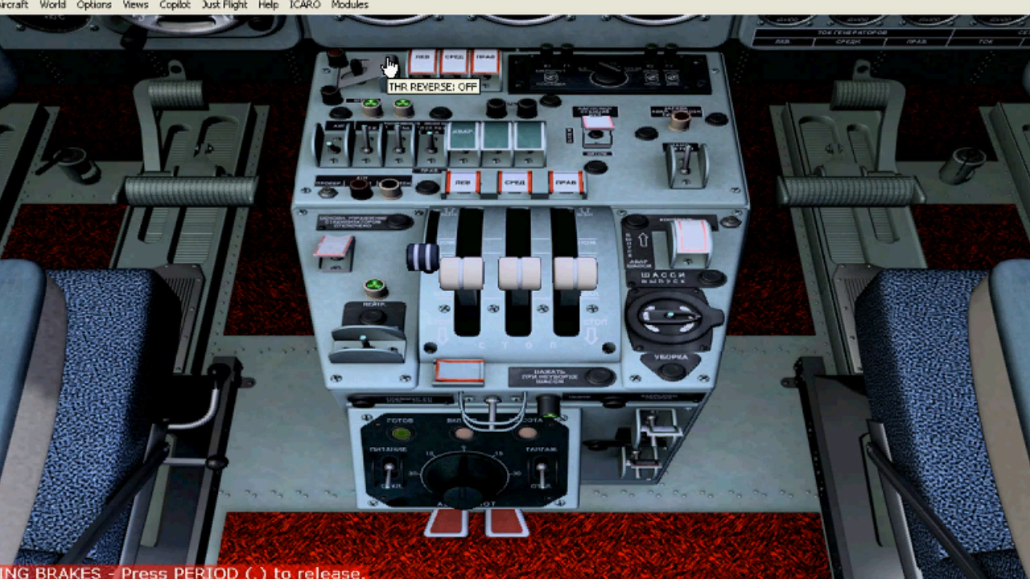
pyautogui.moveTo(661, 437)
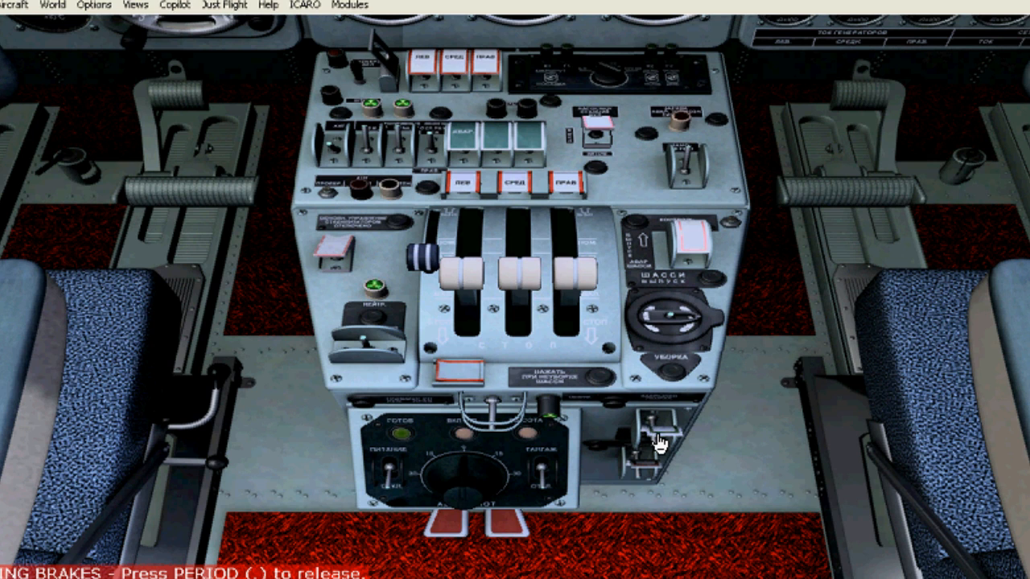
pyautogui.moveTo(686, 123)
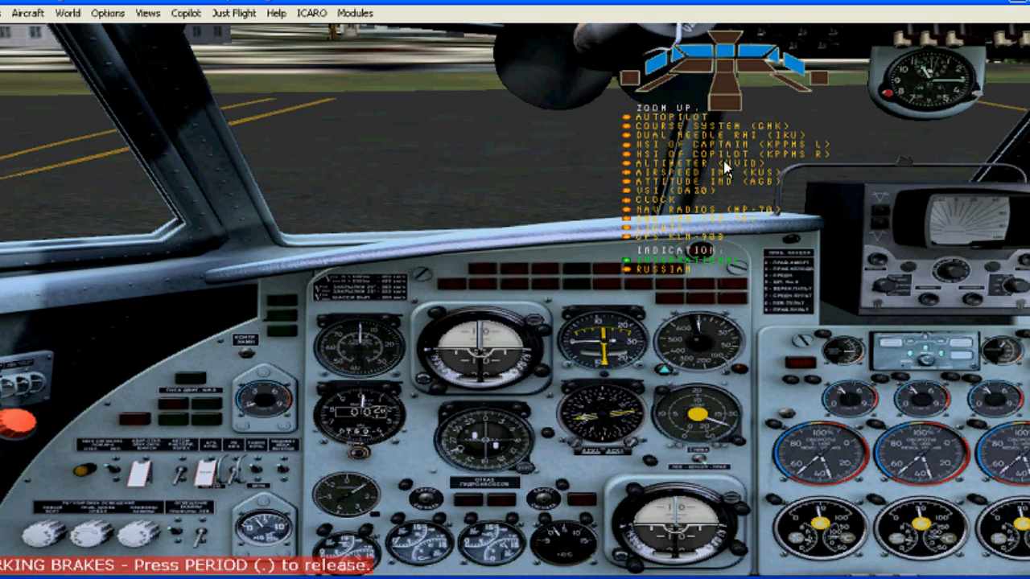
pyautogui.moveTo(773, 58)
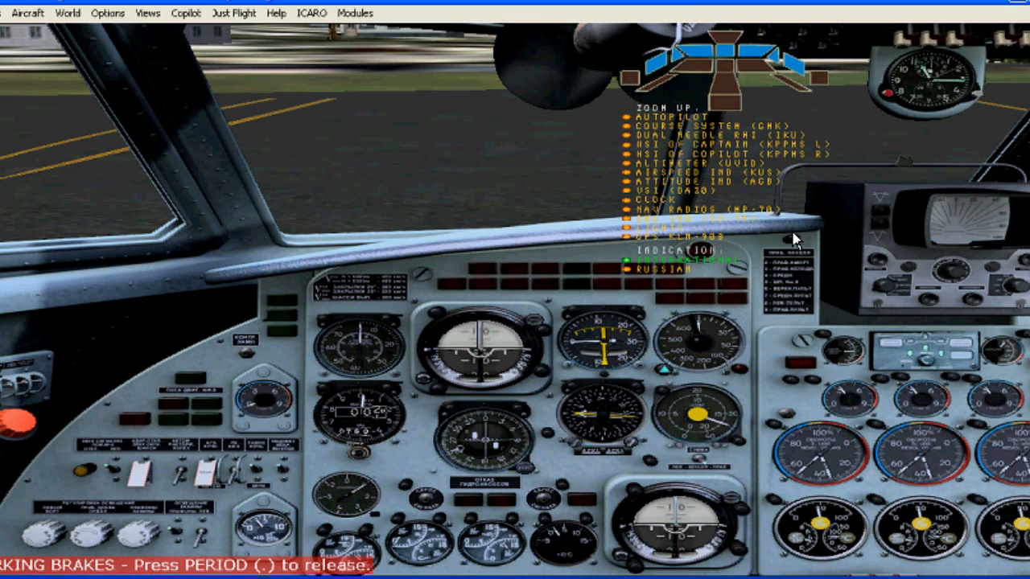
pyautogui.moveTo(690, 92)
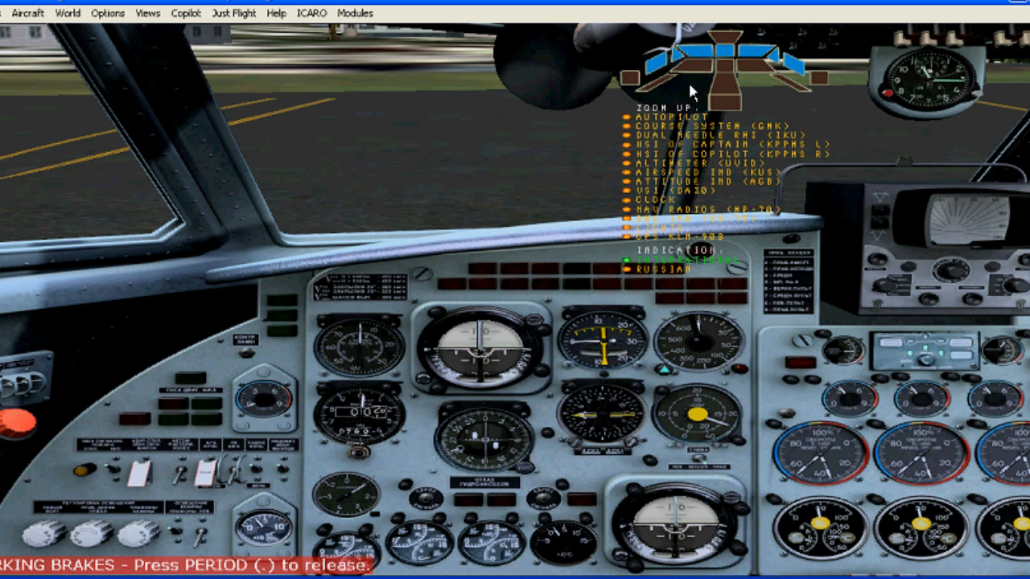